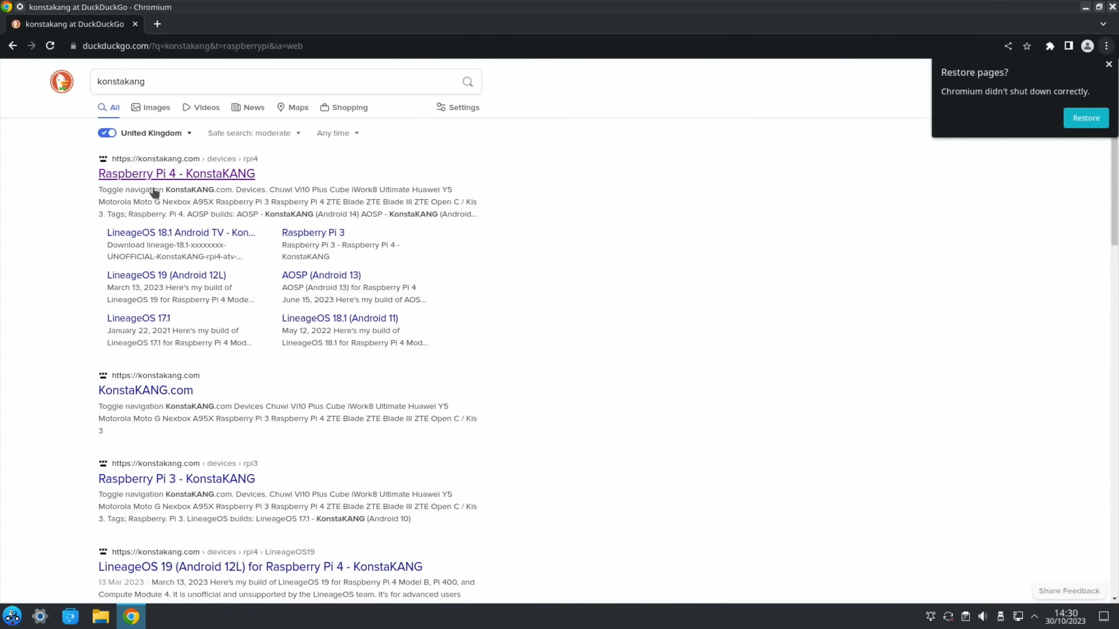
click(176, 173)
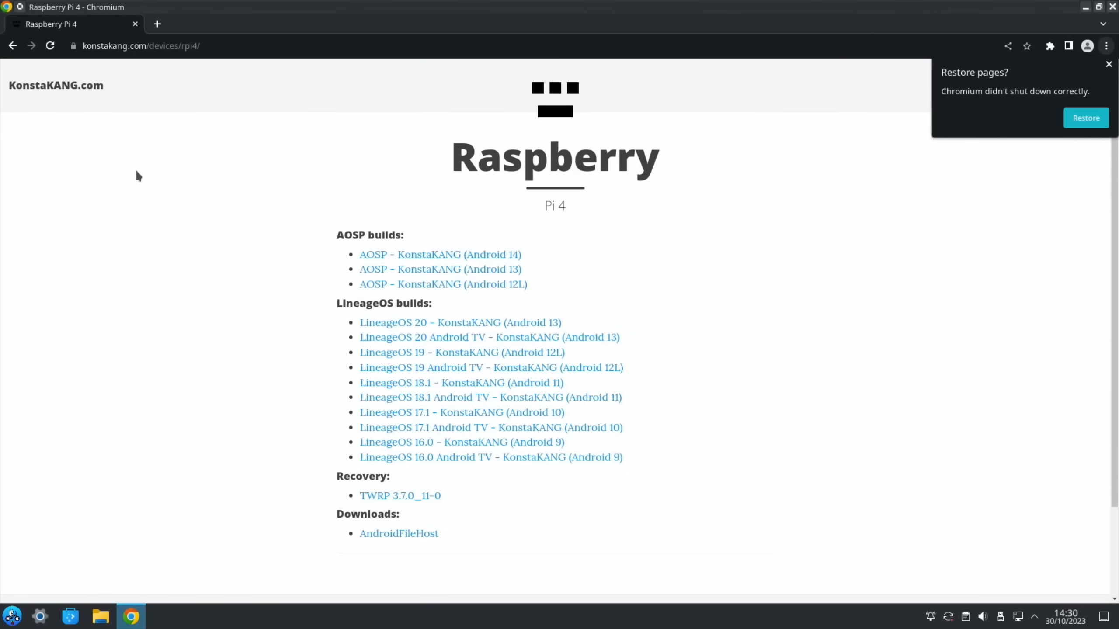
click(439, 254)
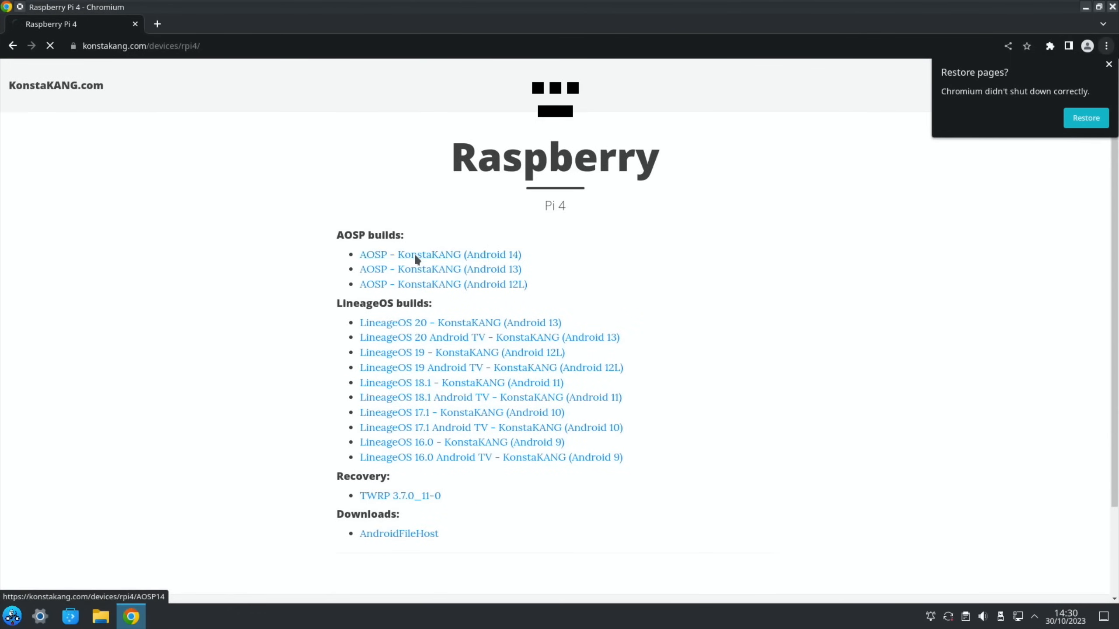
click(440, 255)
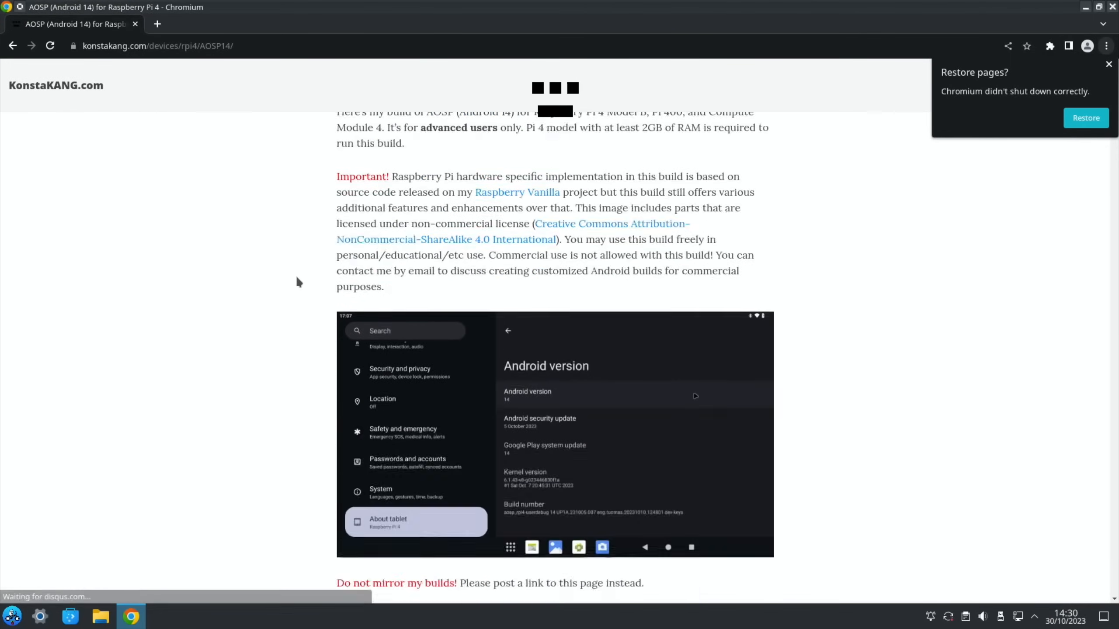
scroll(down, 3)
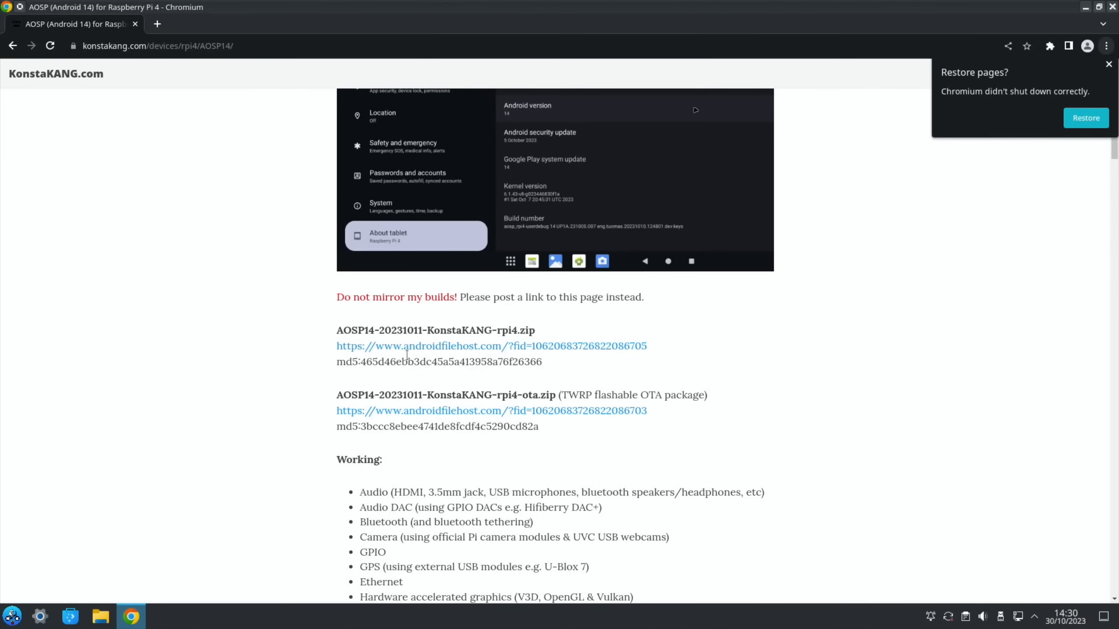
mouse_move(591, 425)
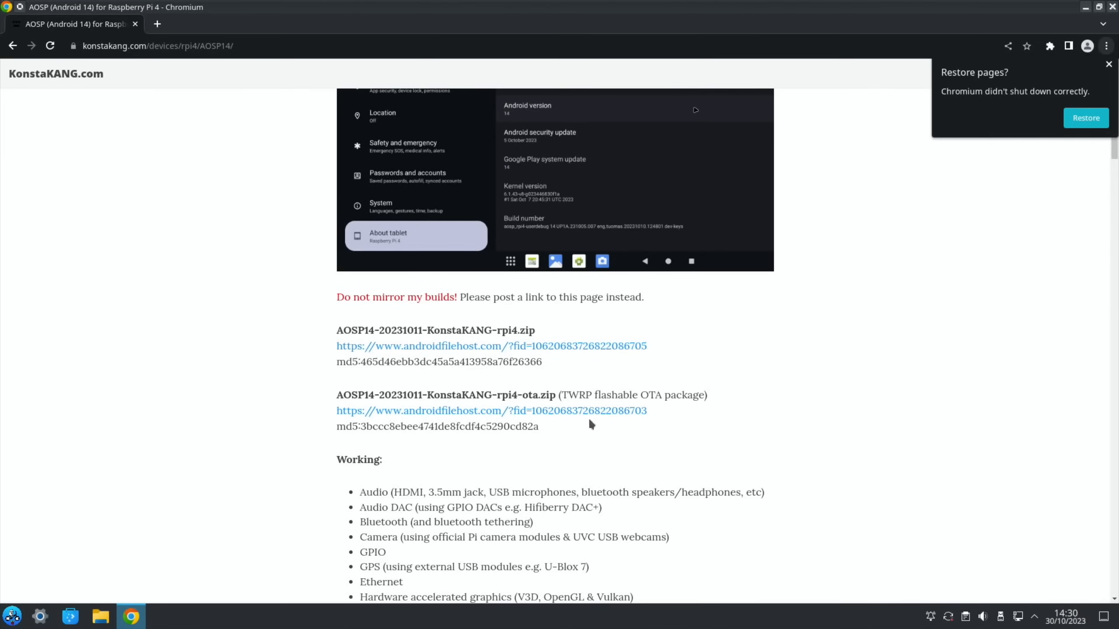
mouse_move(497, 350)
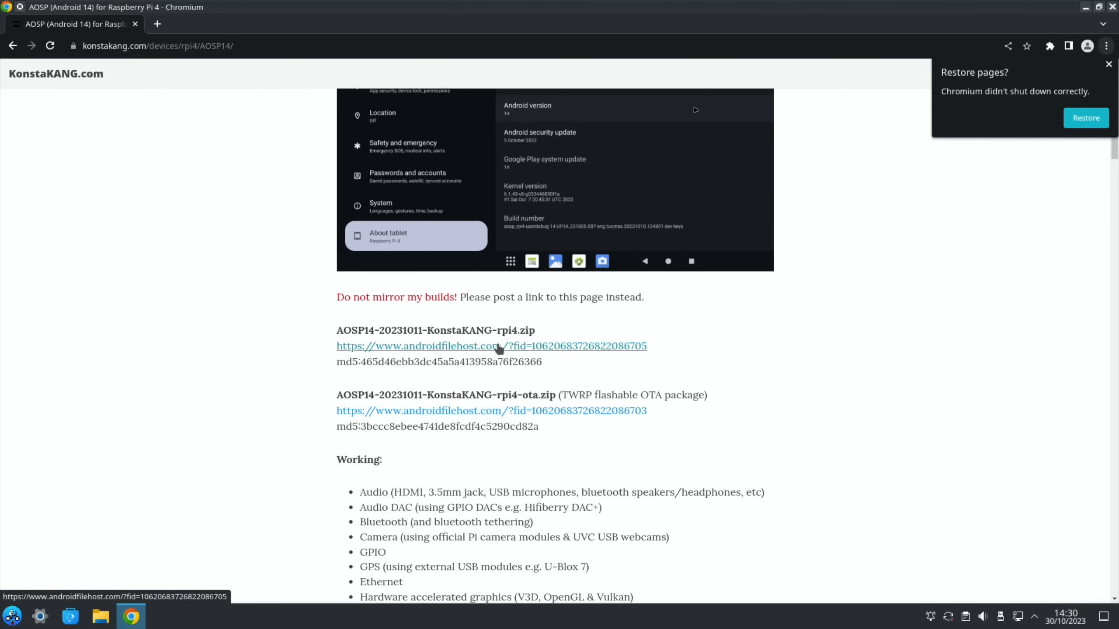
click(490, 347)
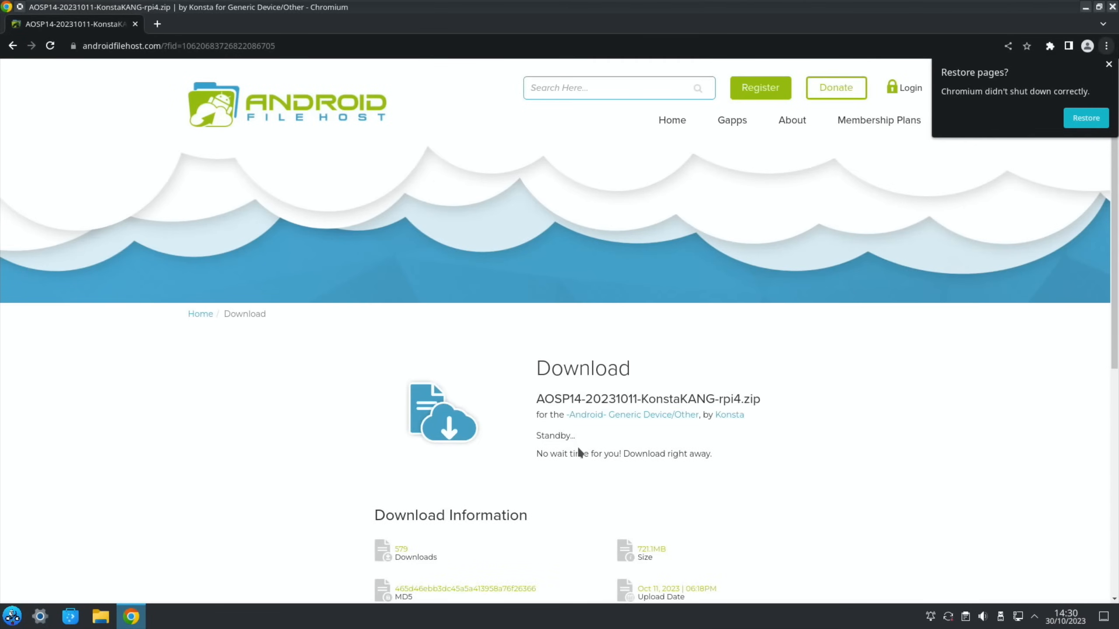
scroll(down, 3)
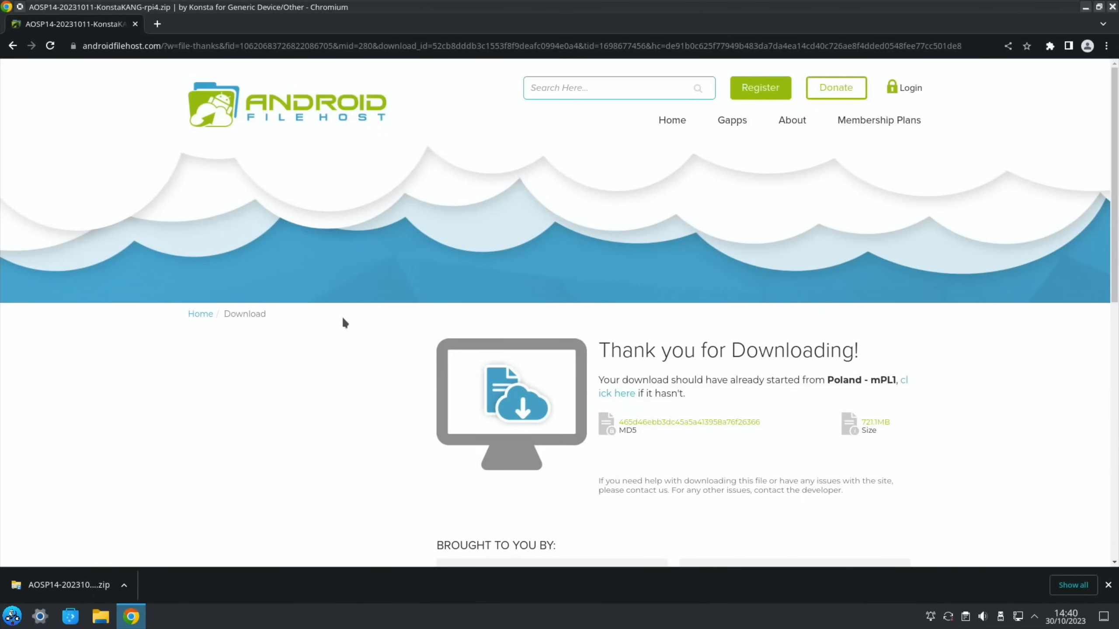
click(10, 615)
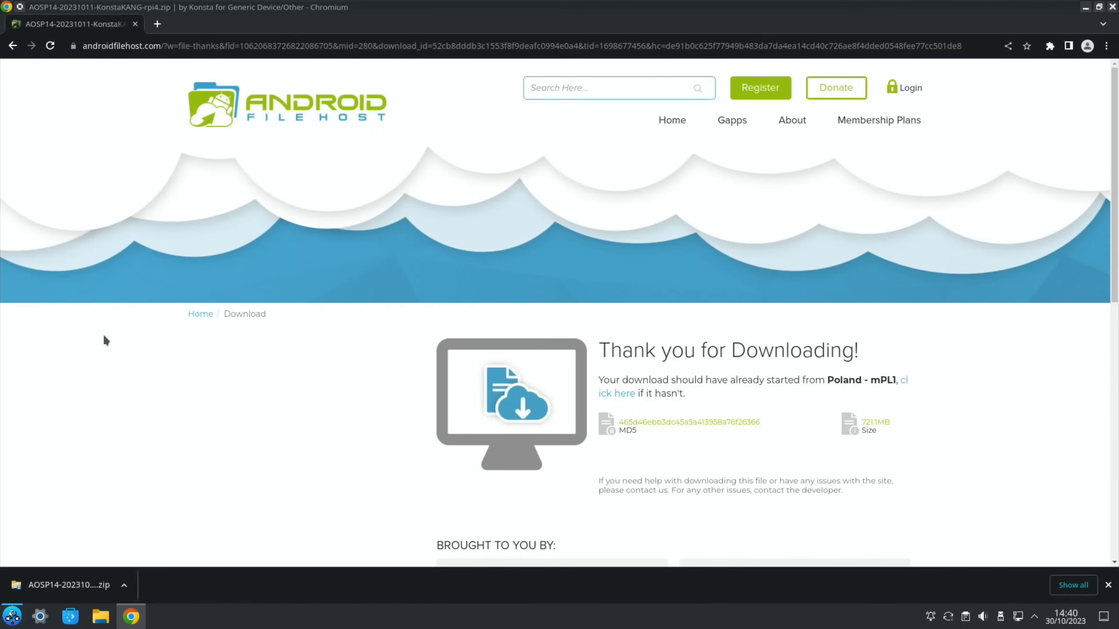
click(160, 615)
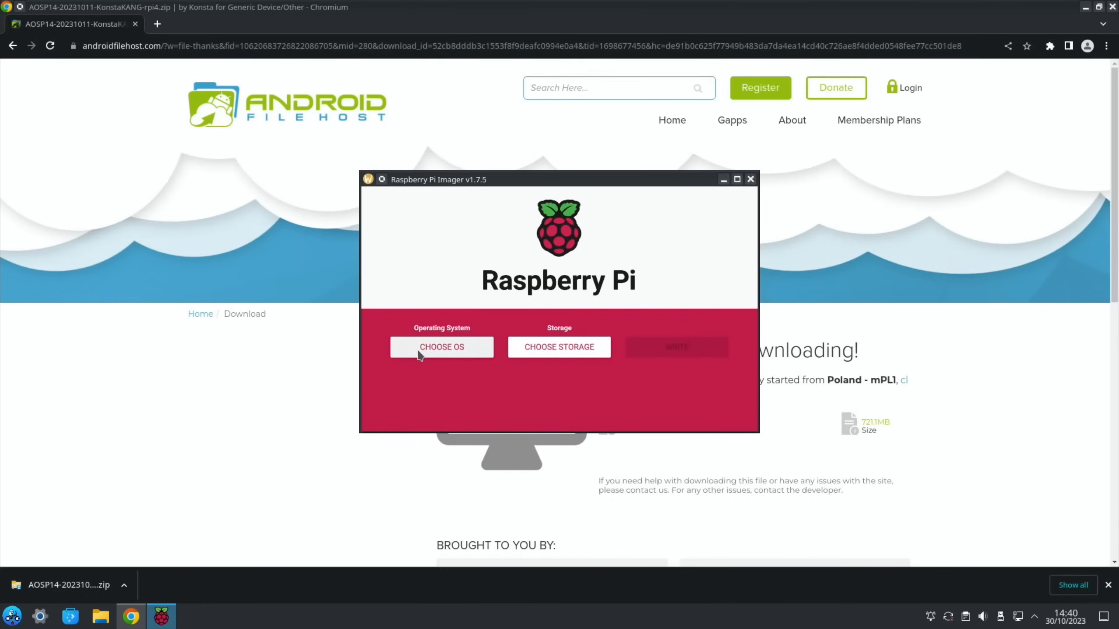
click(441, 347)
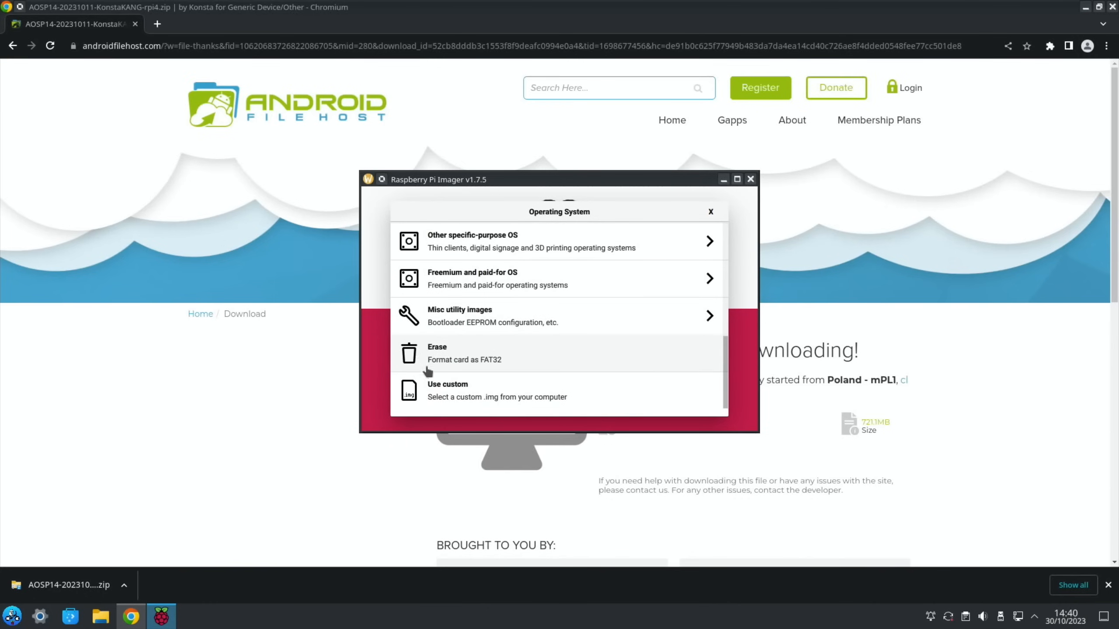
click(447, 391)
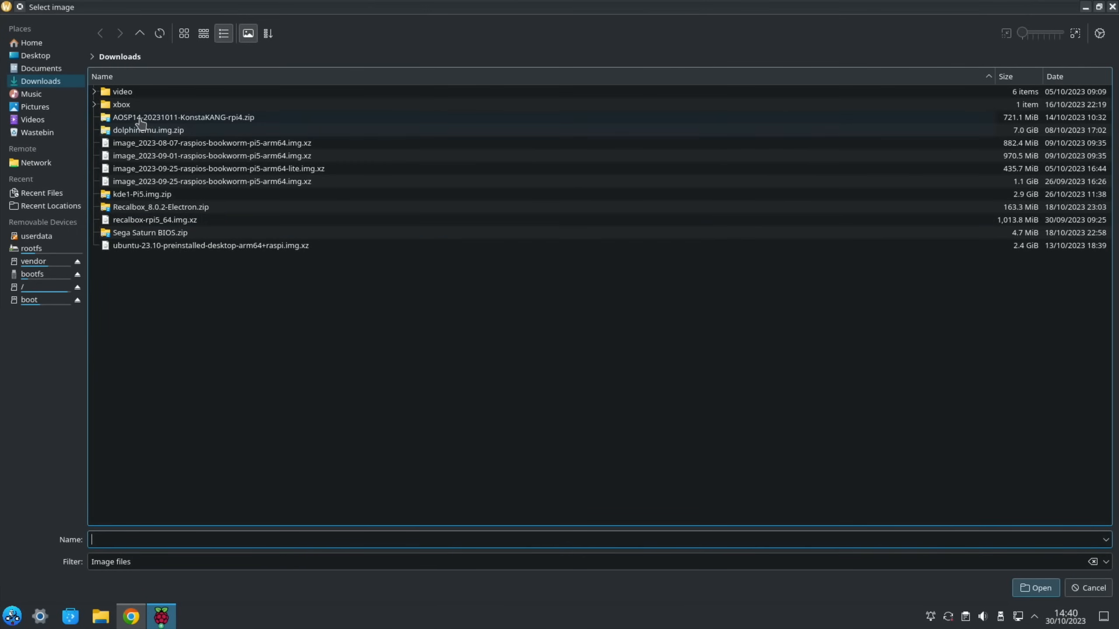
click(1035, 588)
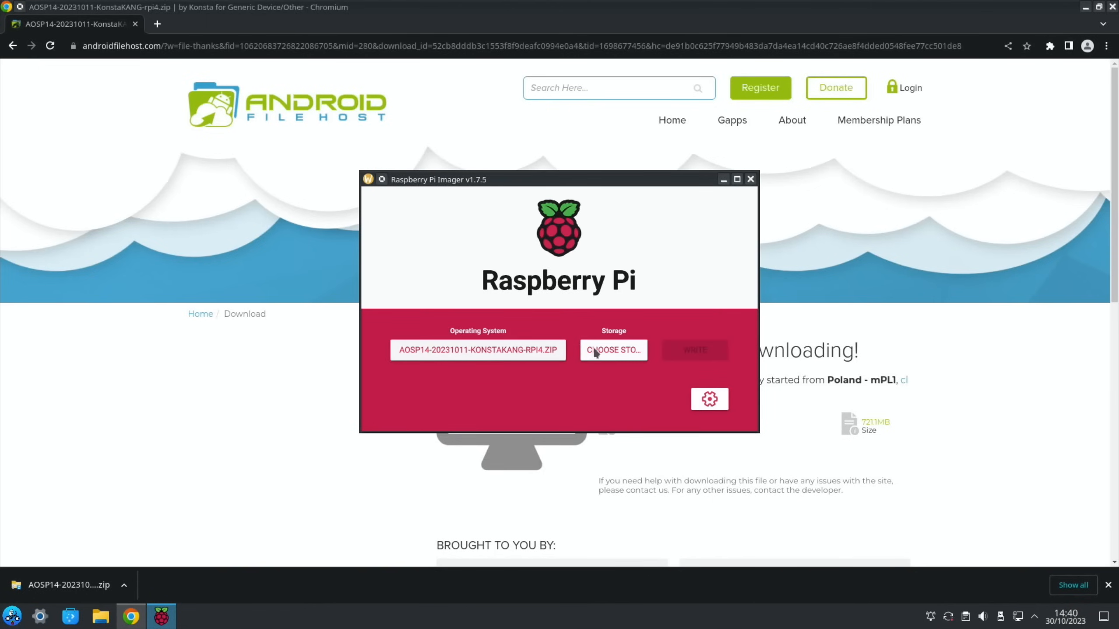
Write the image to the internal SD card reader and close the imager after success.
click(613, 350)
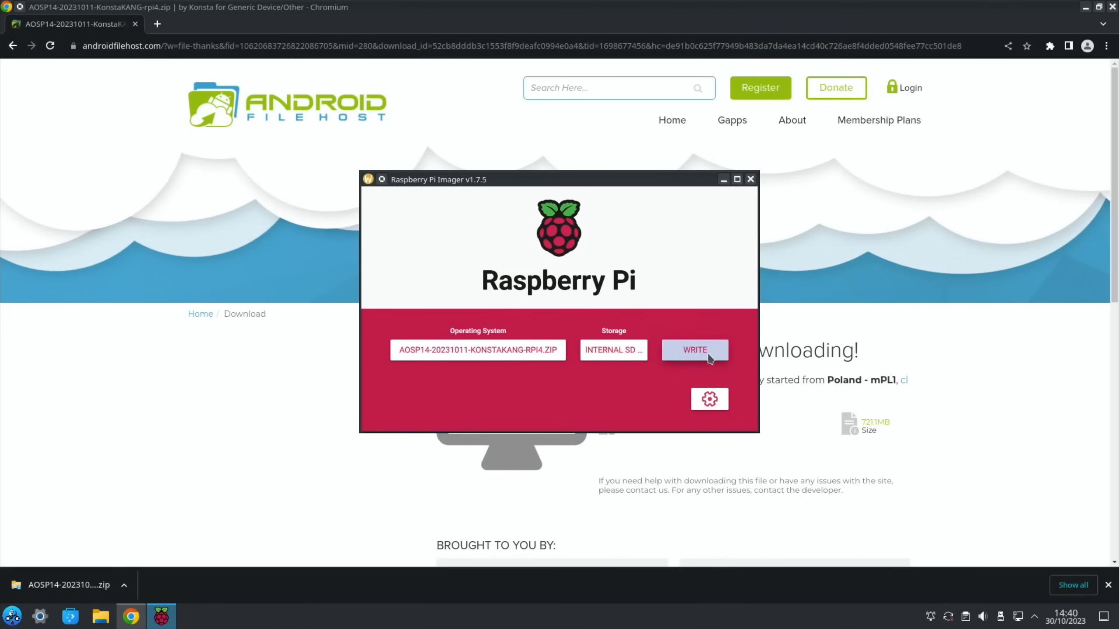
click(694, 349)
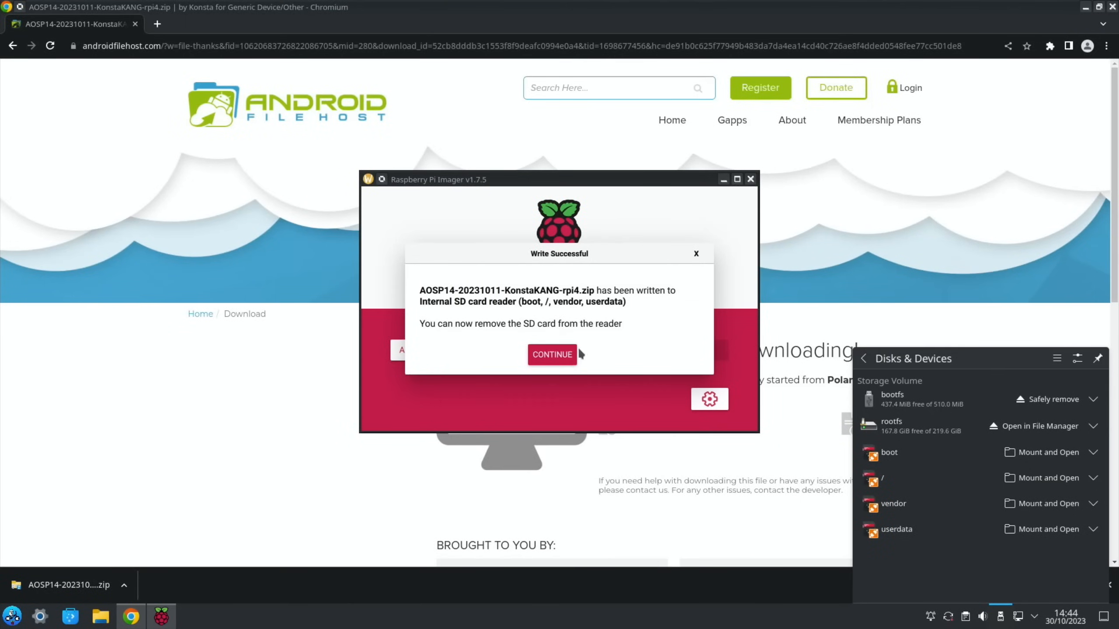
click(552, 355)
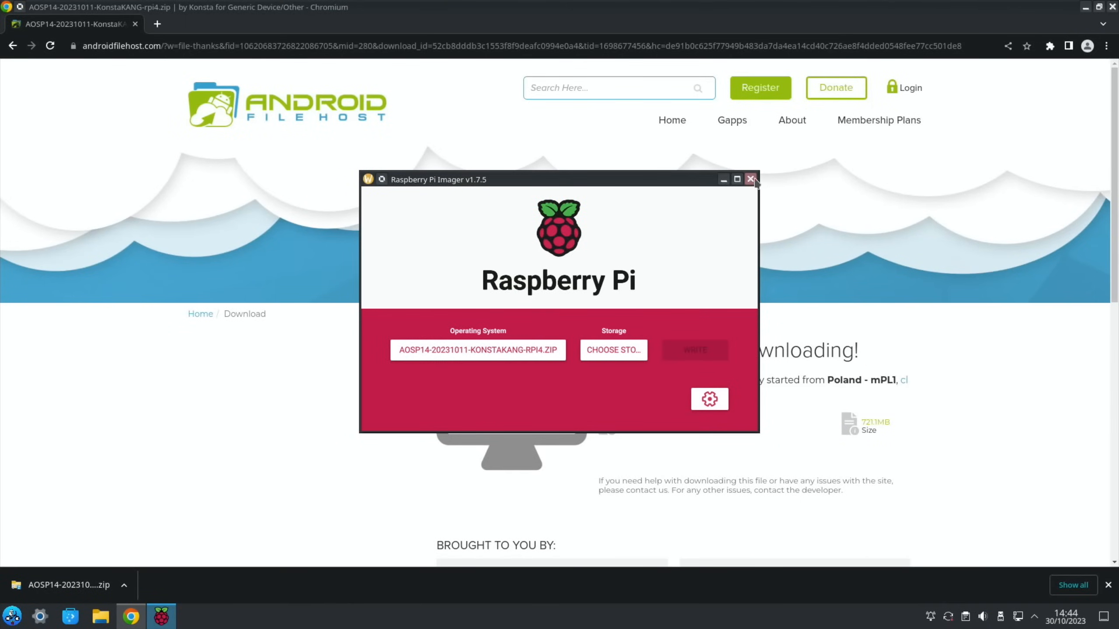
click(750, 180)
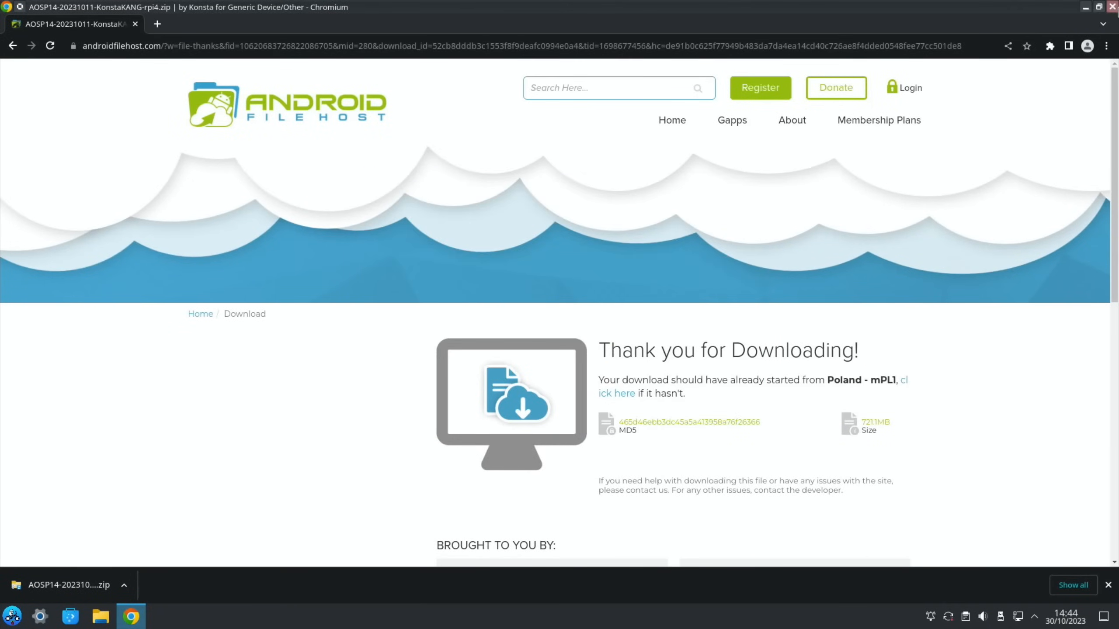
Mount the SD card's boot partition from Disks & Devices and open config.txt in Geany.
click(1099, 7)
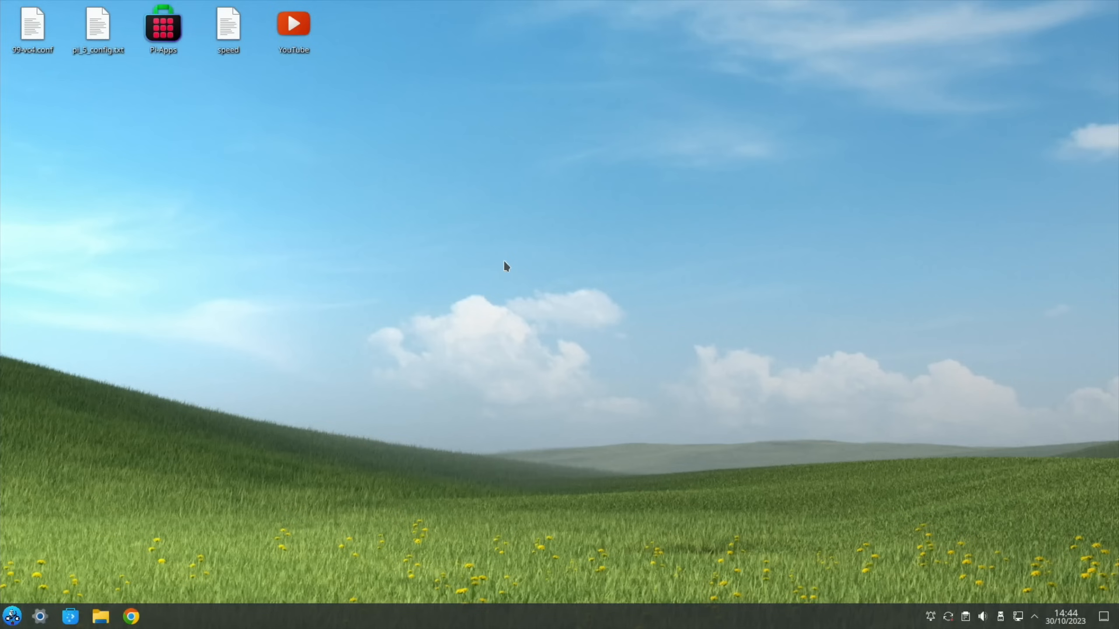
mouse_move(287, 426)
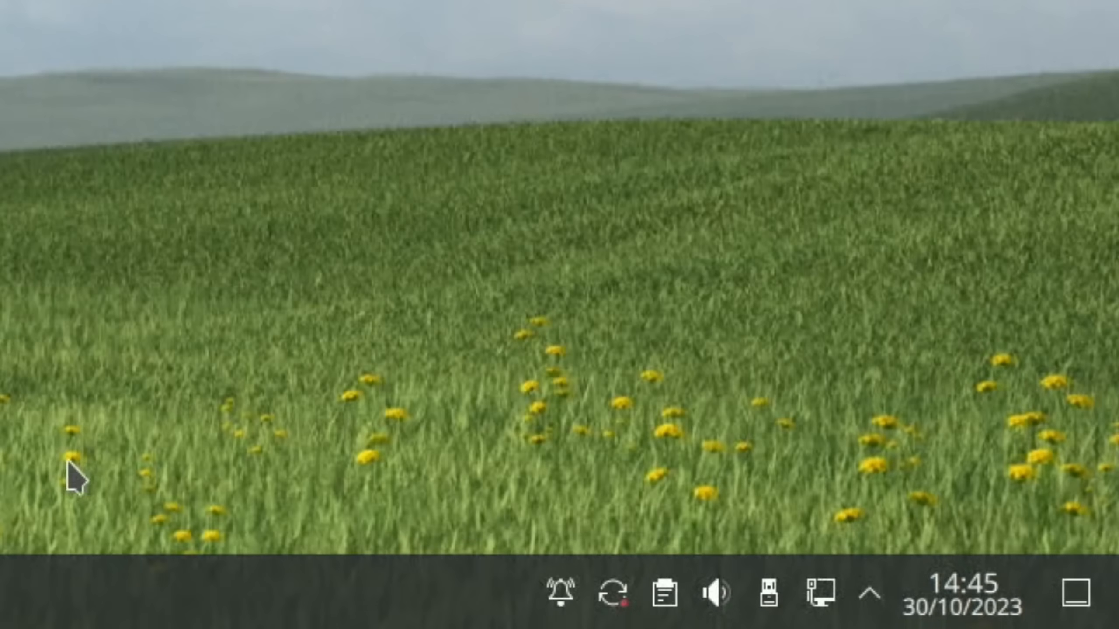
click(764, 595)
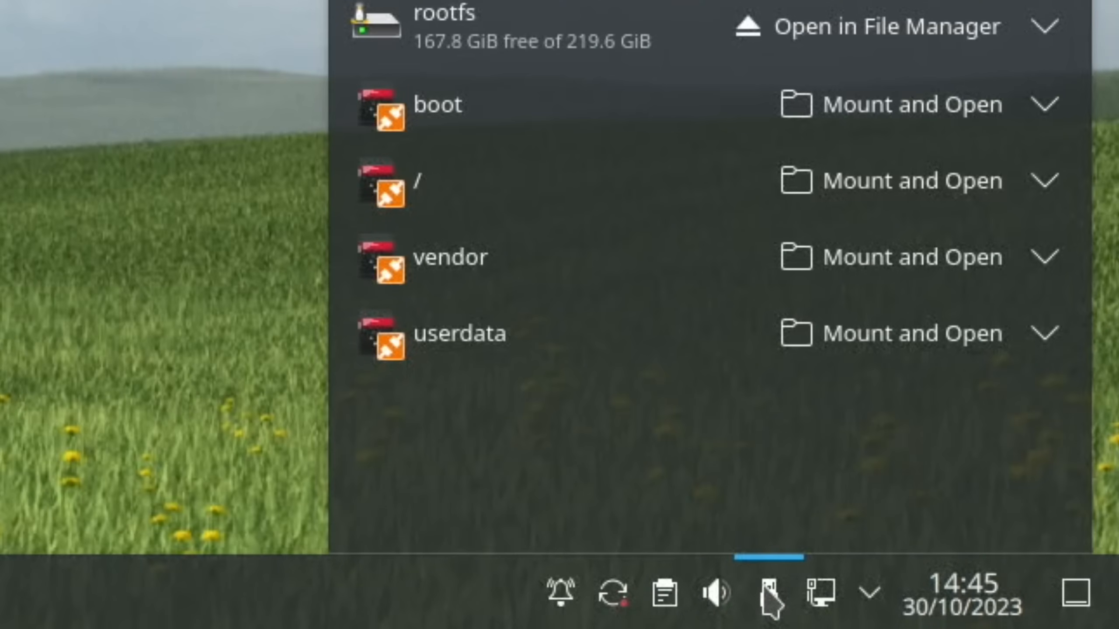
mouse_move(475, 135)
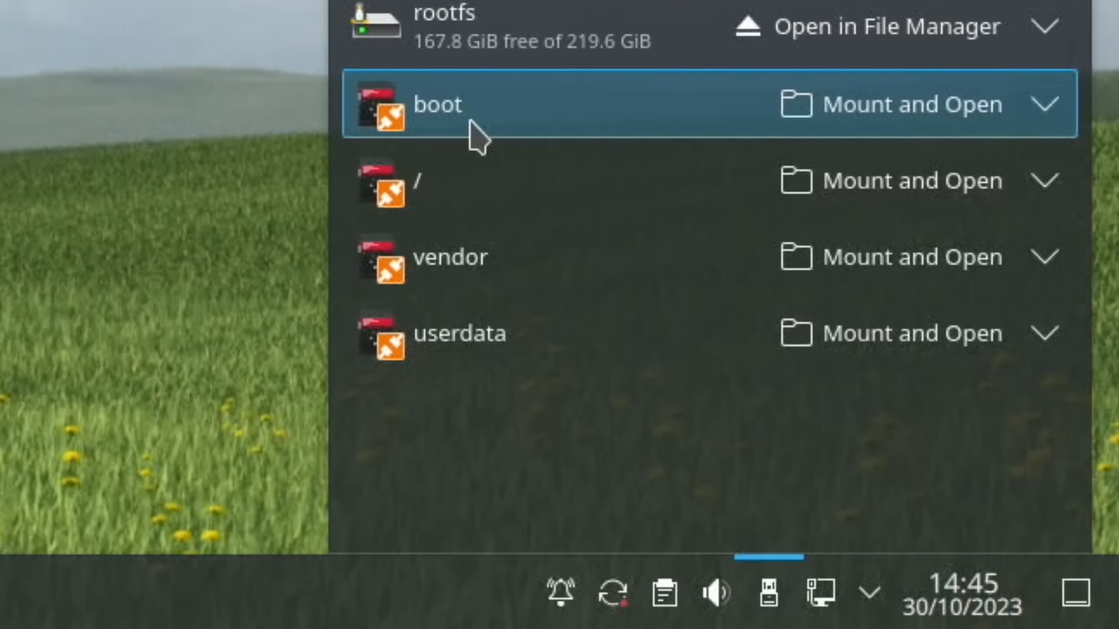
click(1045, 104)
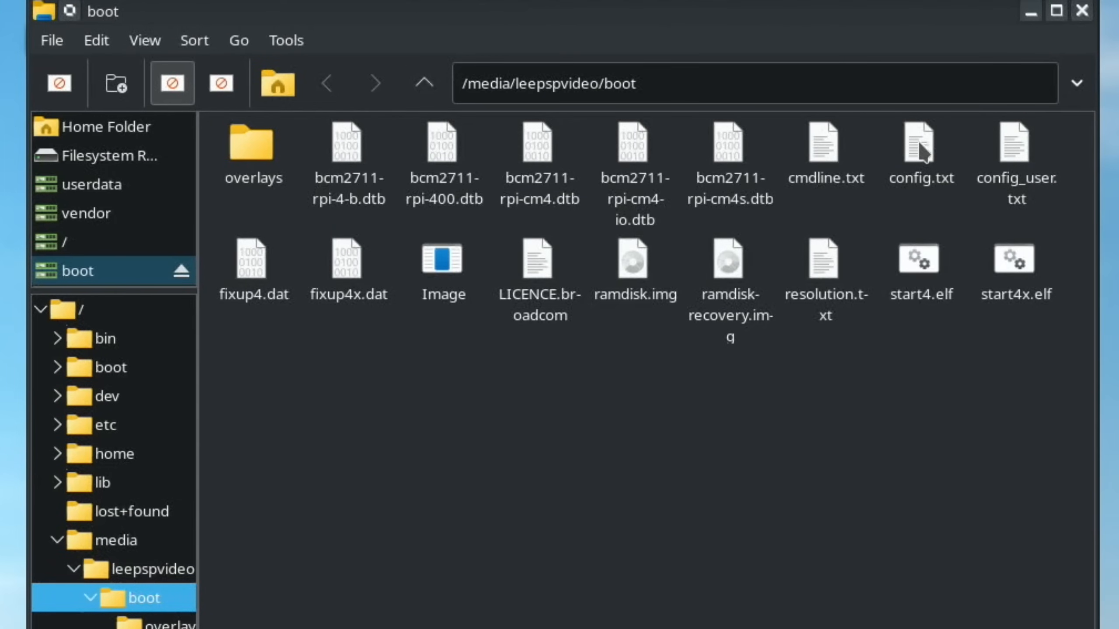
double_click(919, 150)
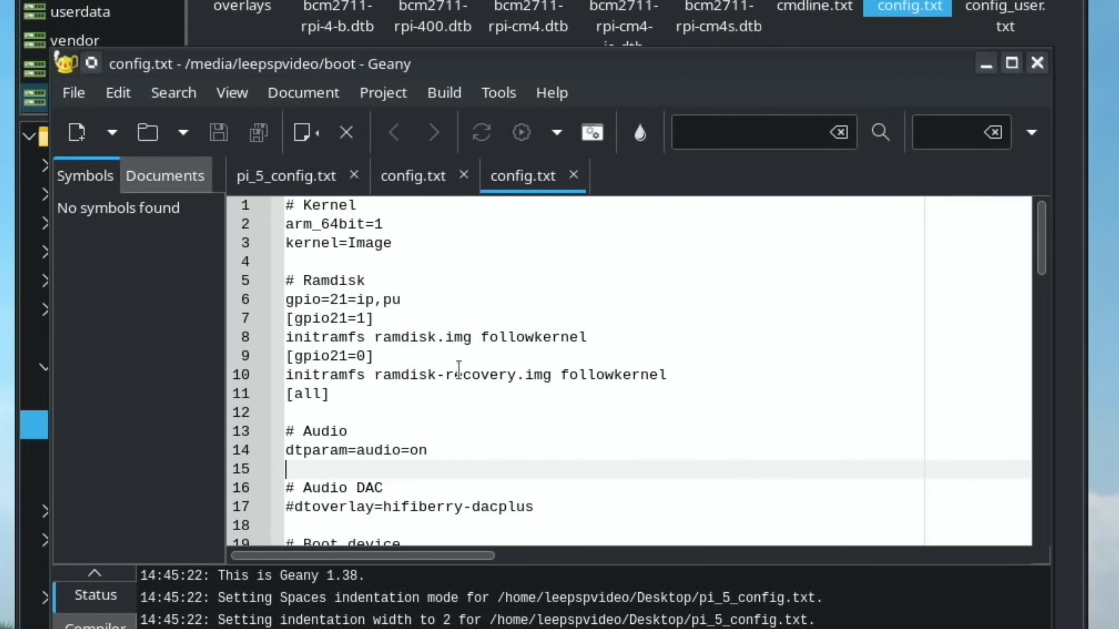
Add # before dtoverlay=android-usb on line 21 of config.txt and save.
scroll(down, 3)
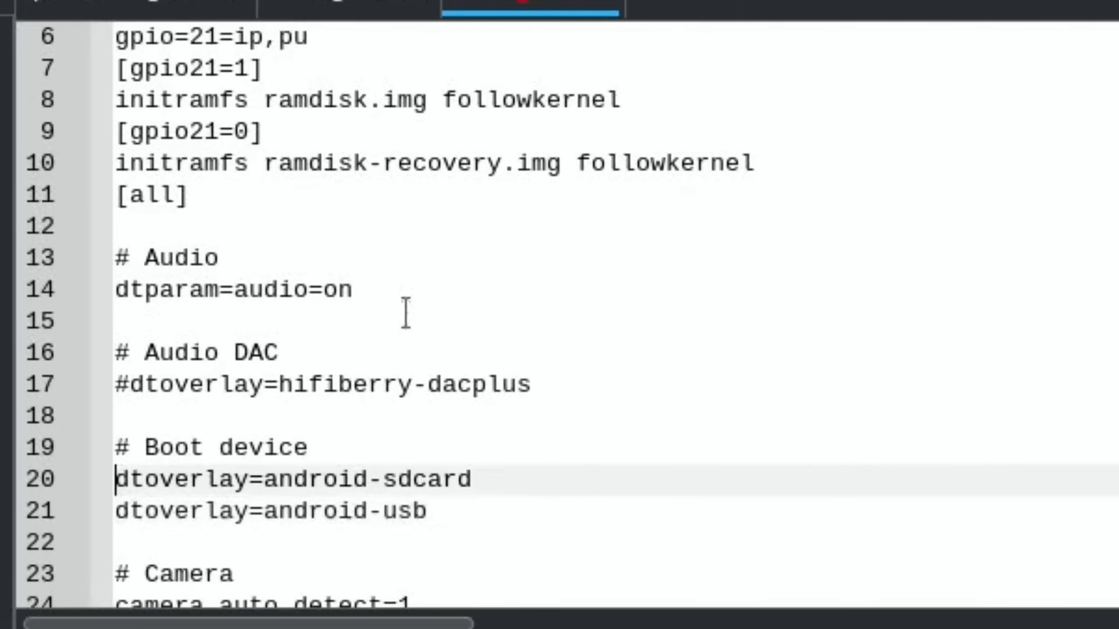
text(#)
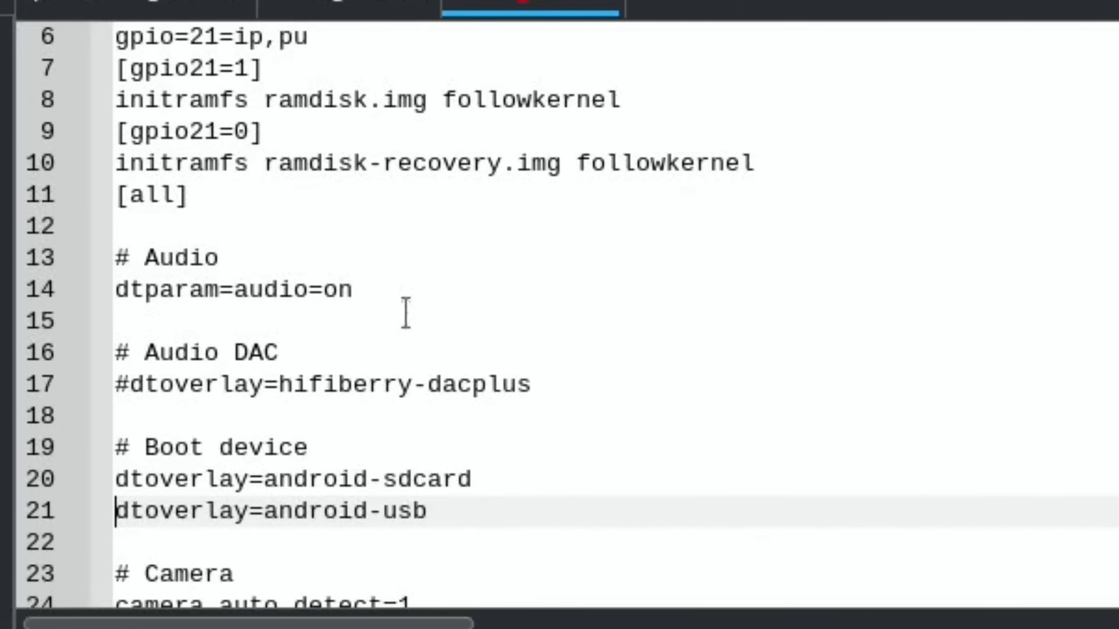
text(#)
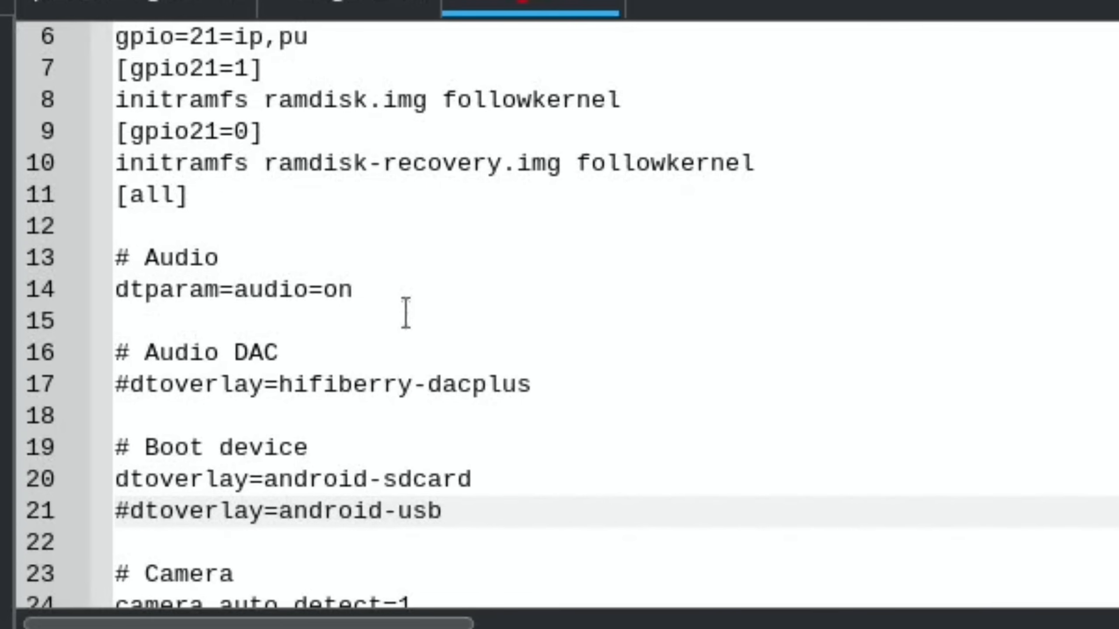
click(308, 142)
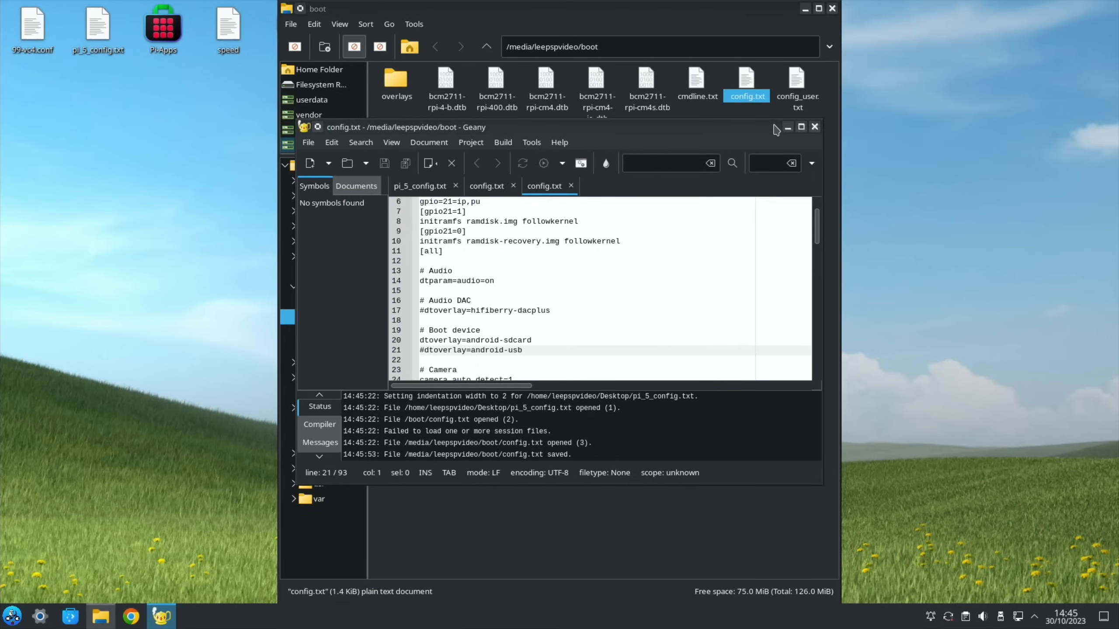
Close Geany and the Dolphin boot folder window, then shut down from the launcher.
click(814, 127)
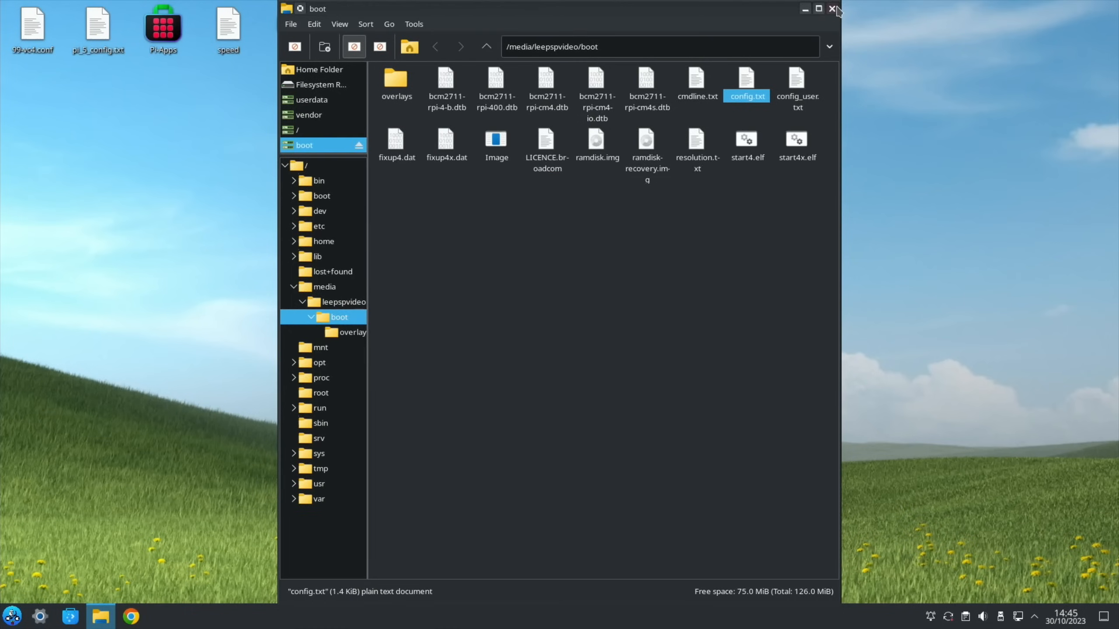
click(10, 615)
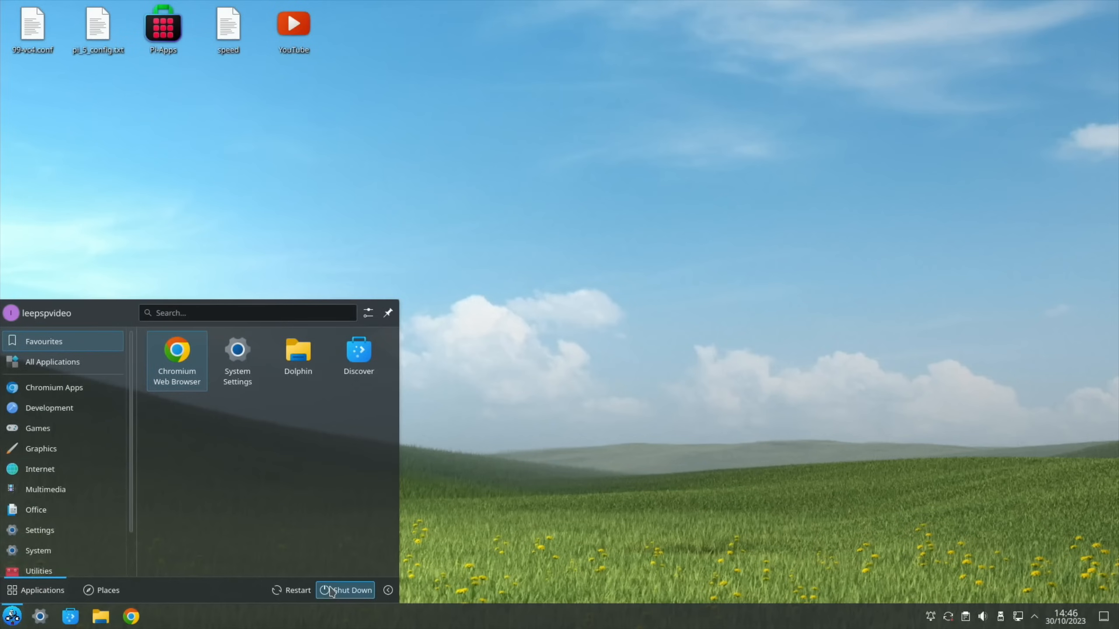
click(345, 590)
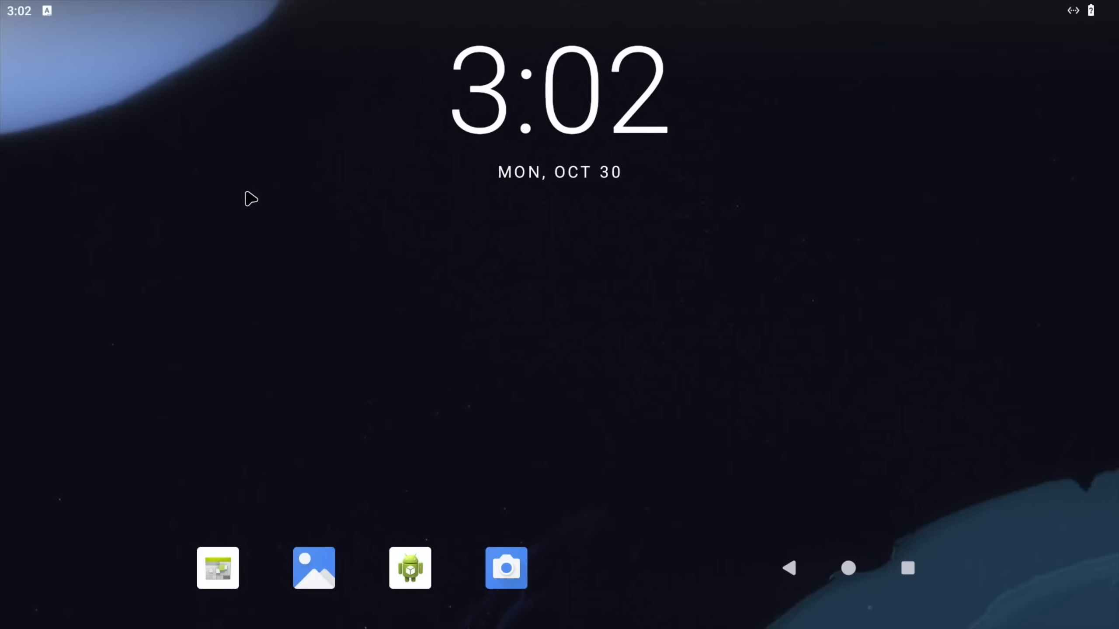
mouse_move(331, 324)
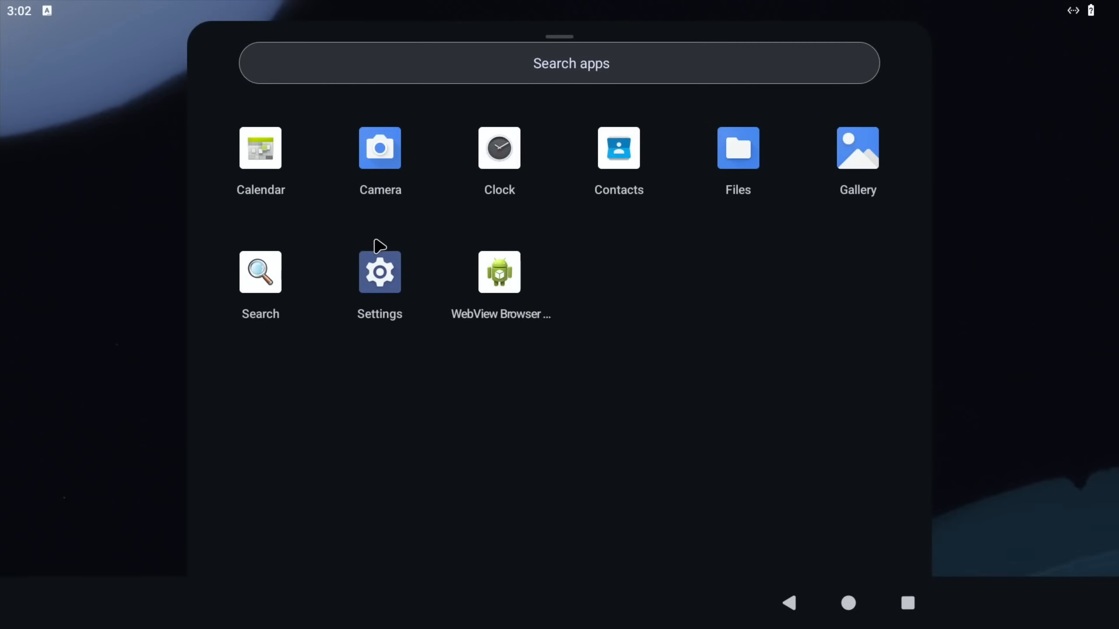
Unlock developer options by tapping Build number under Settings > About tablet.
click(380, 271)
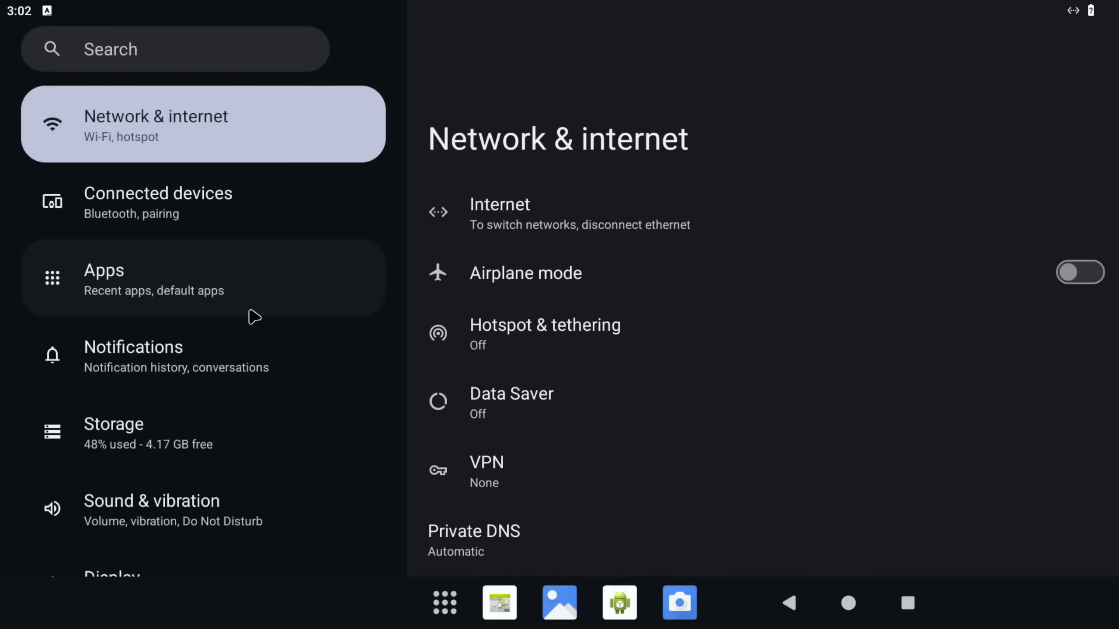
scroll(down, 3)
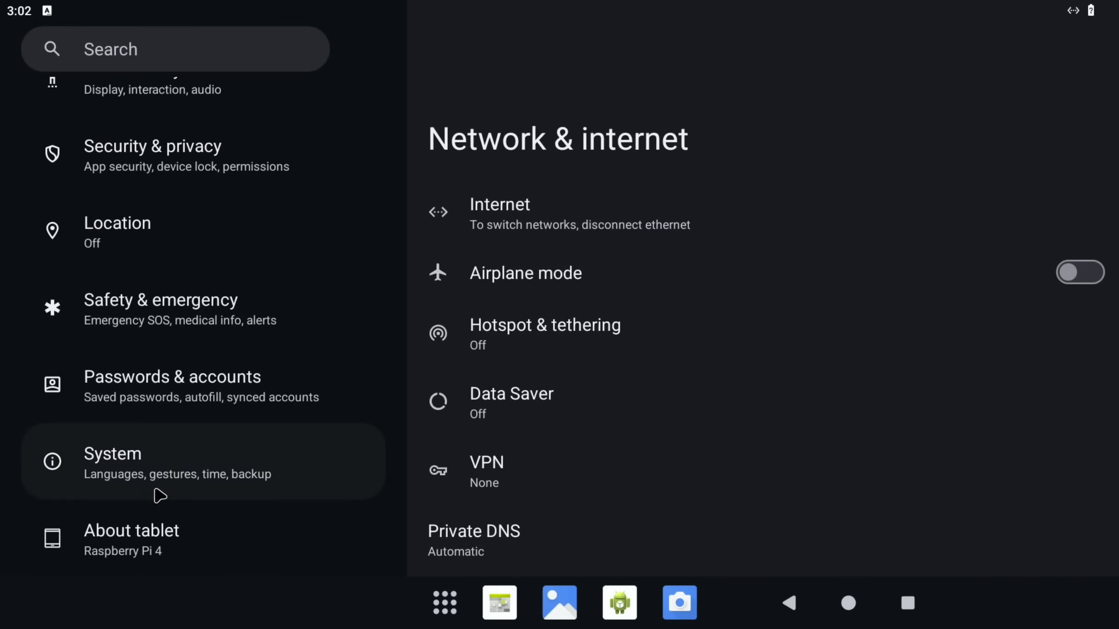
click(131, 529)
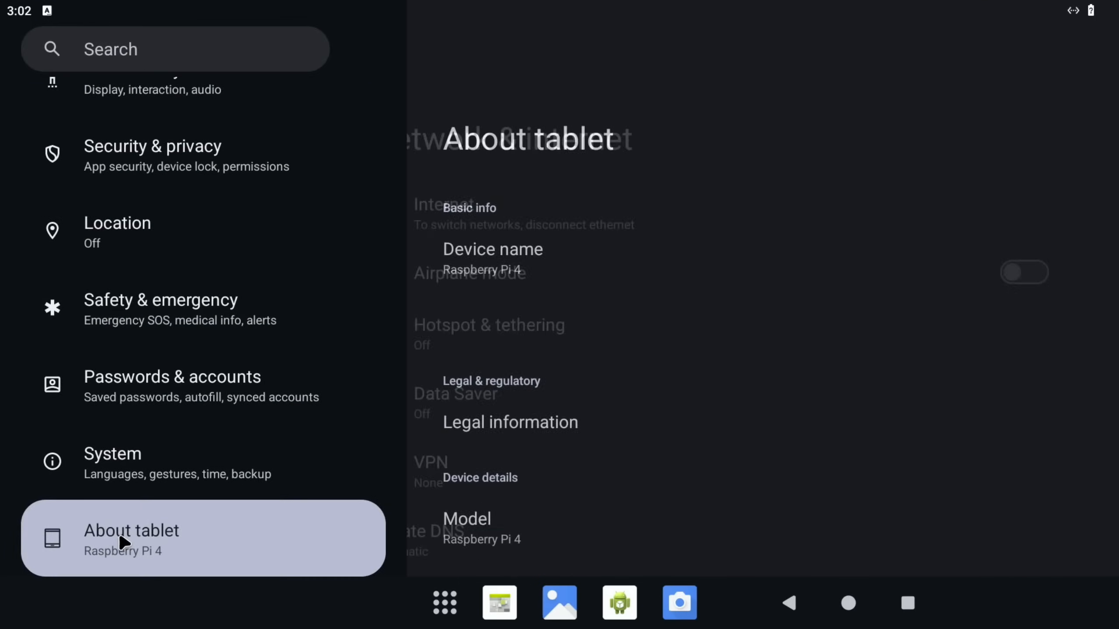
click(131, 530)
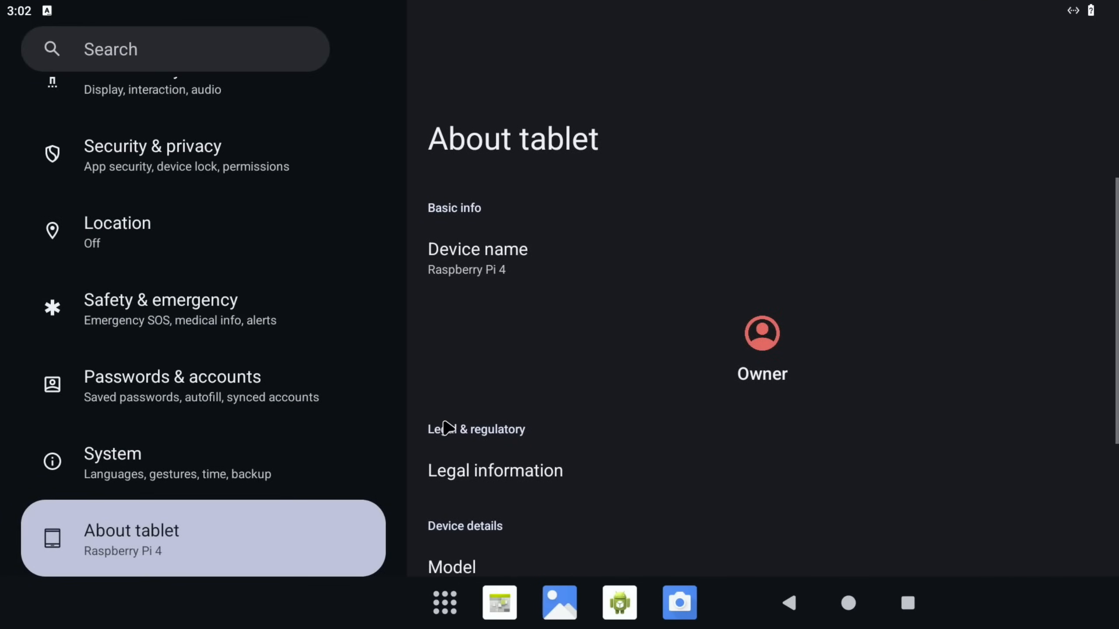
scroll(down, 3)
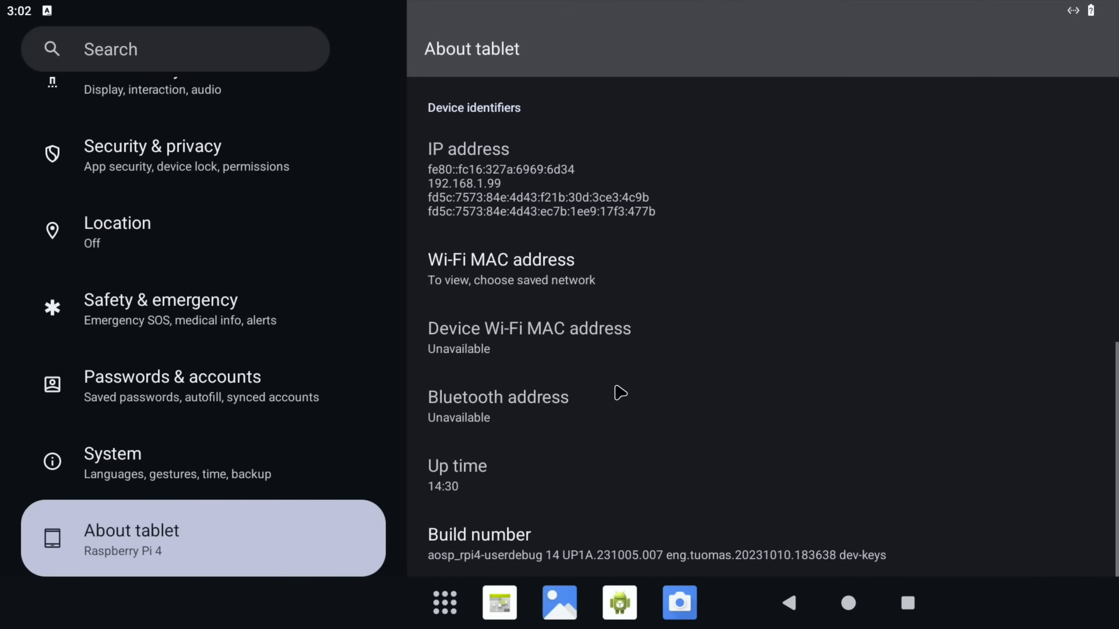
mouse_move(503, 534)
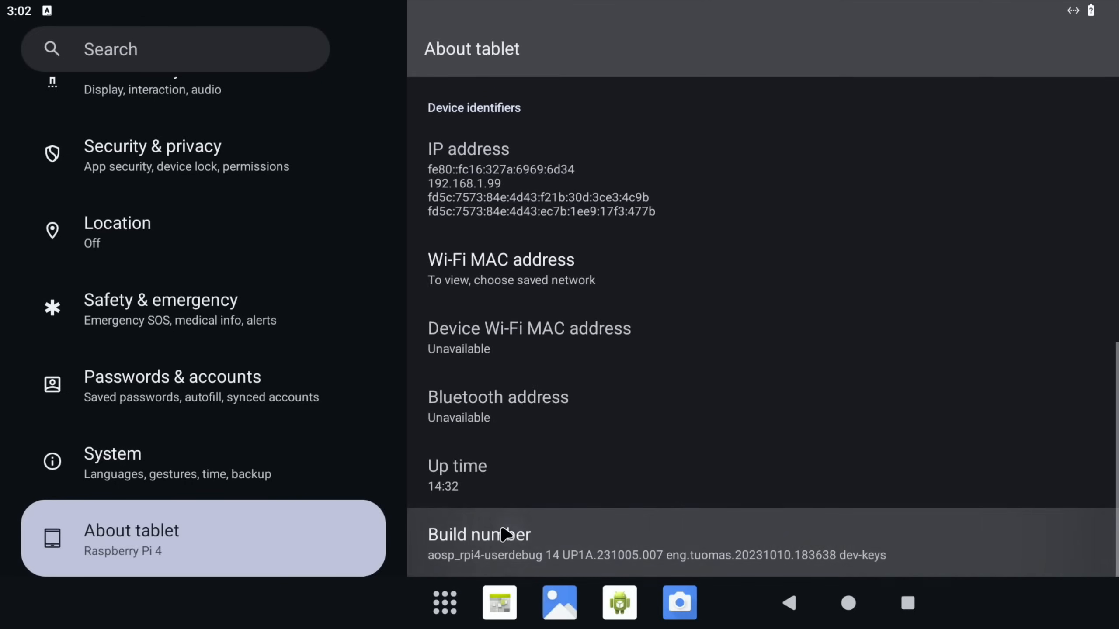
click(479, 535)
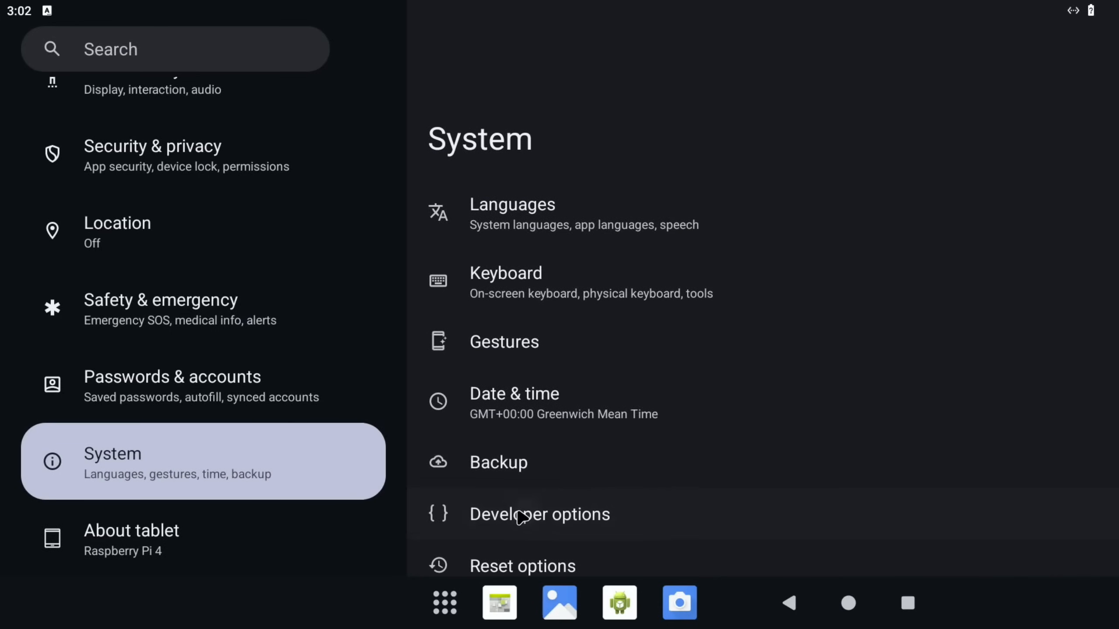
Check the Developer options page under System, then return to the home screen.
click(539, 513)
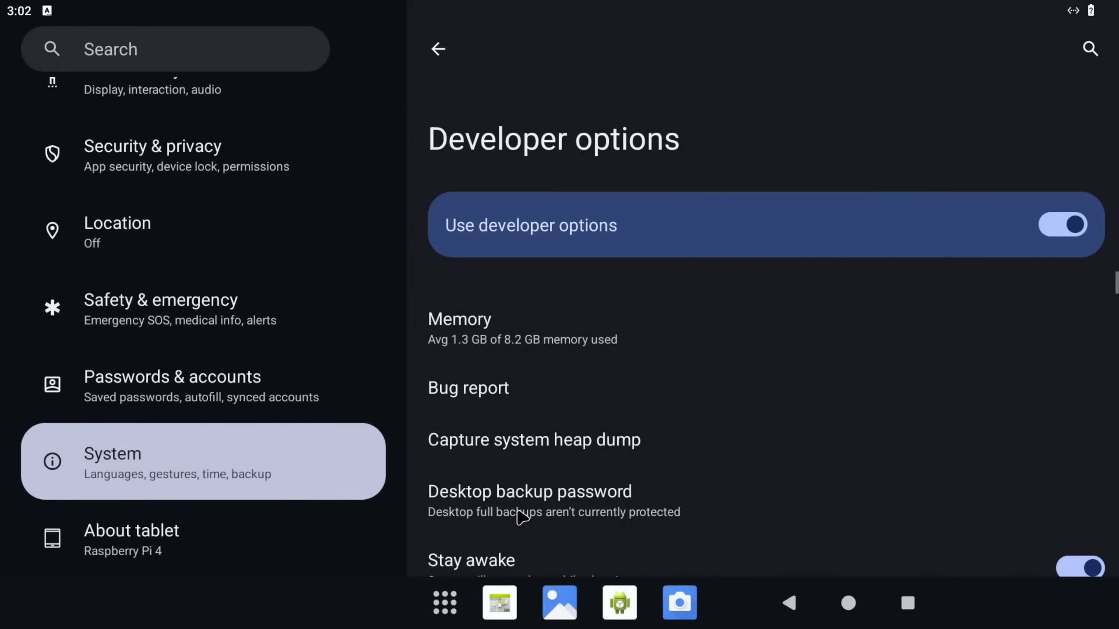
scroll(down, 3)
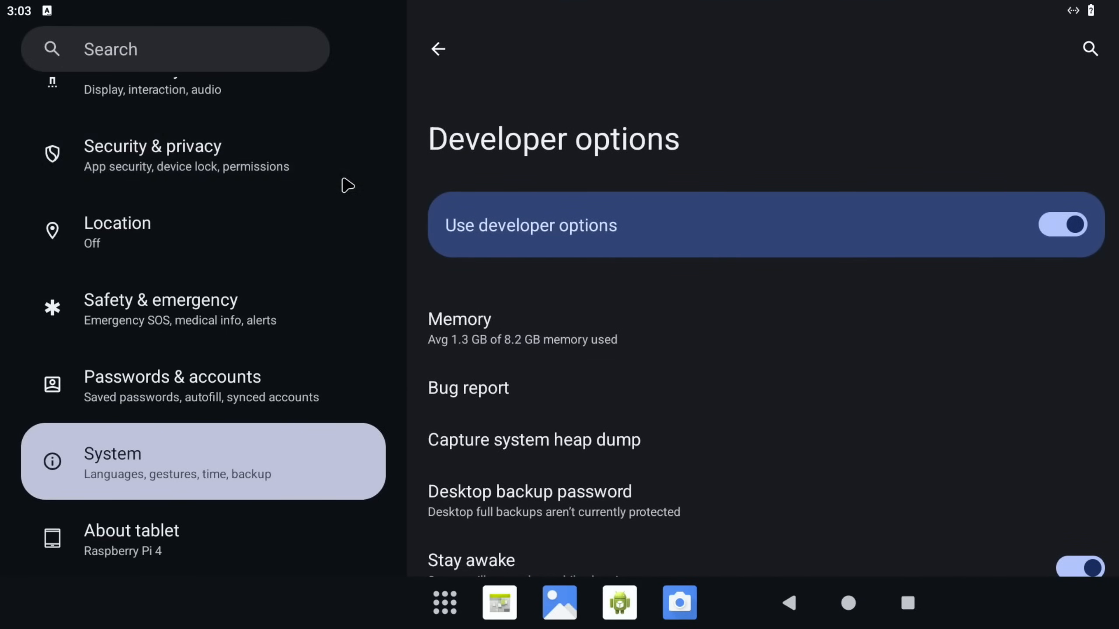
click(443, 603)
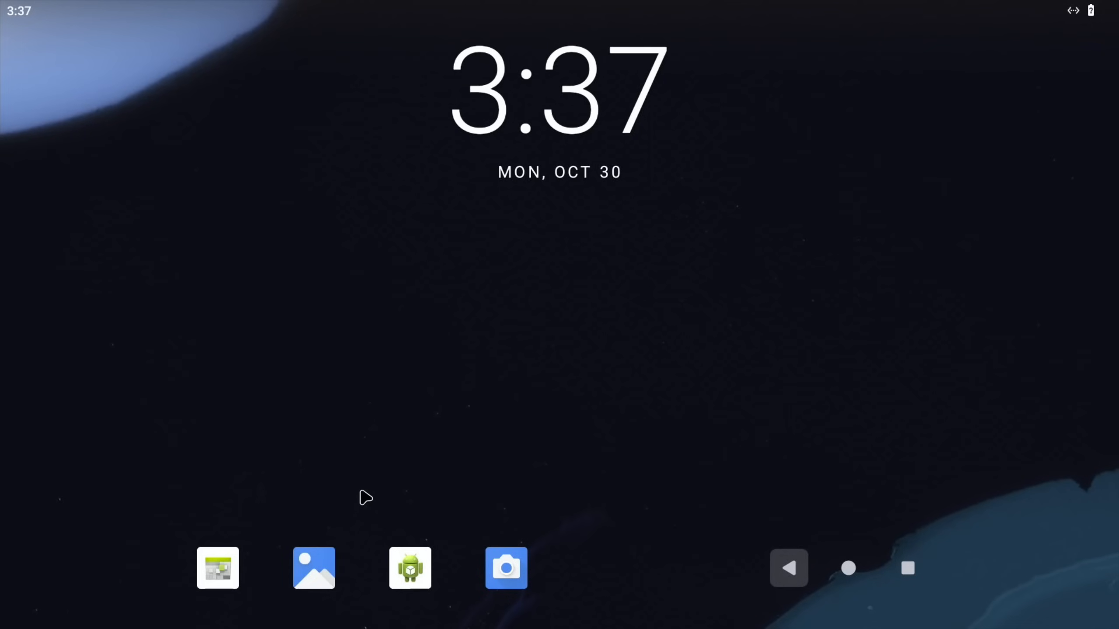
mouse_move(411, 576)
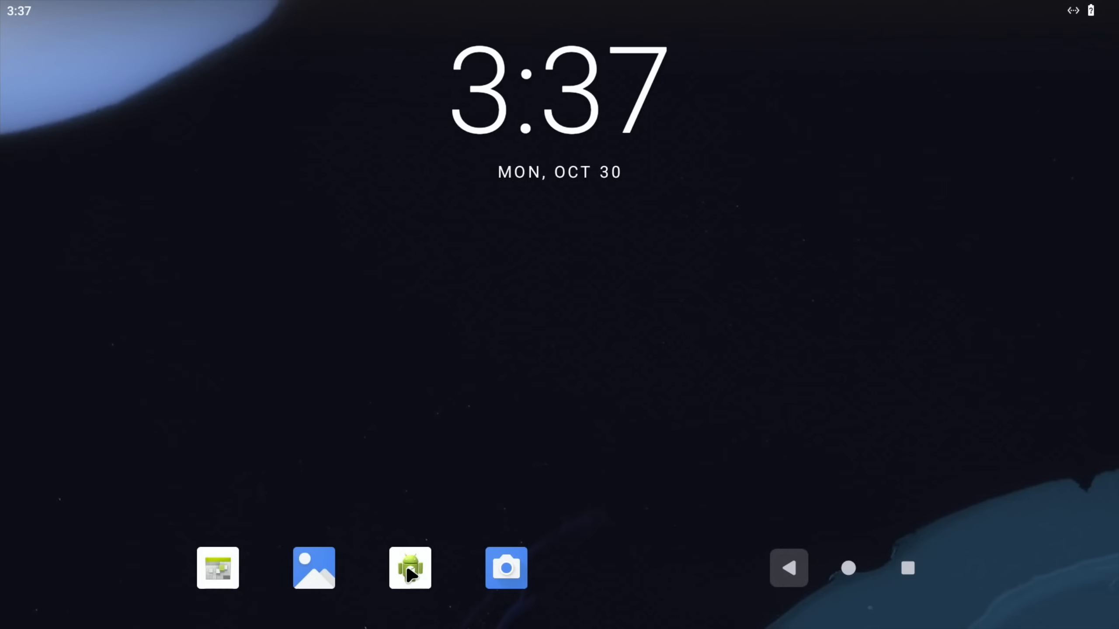
click(409, 568)
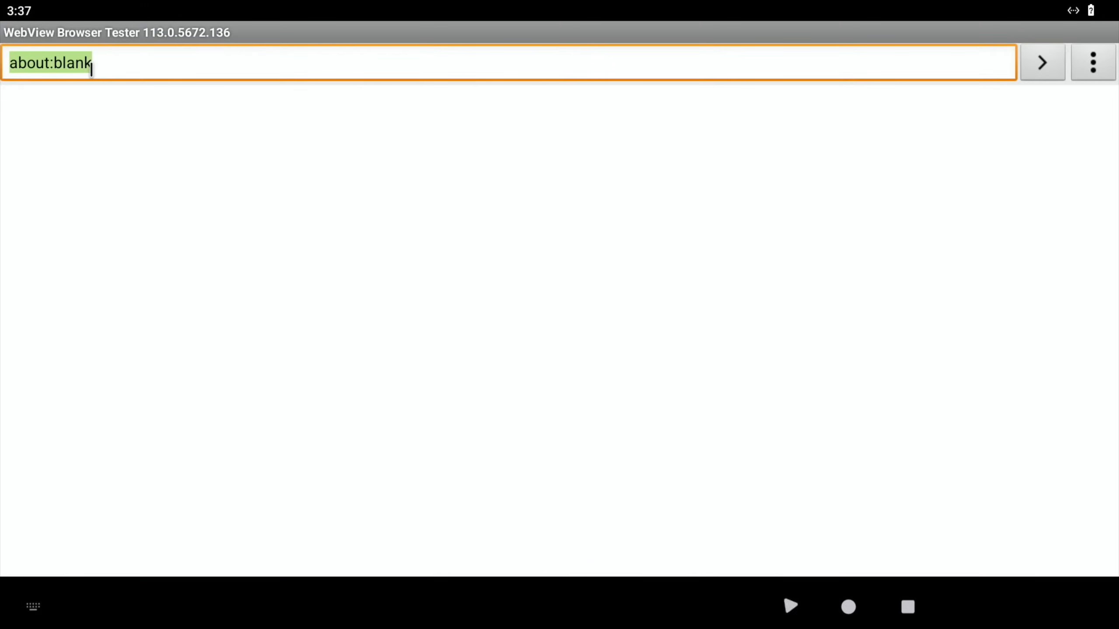
text(www)
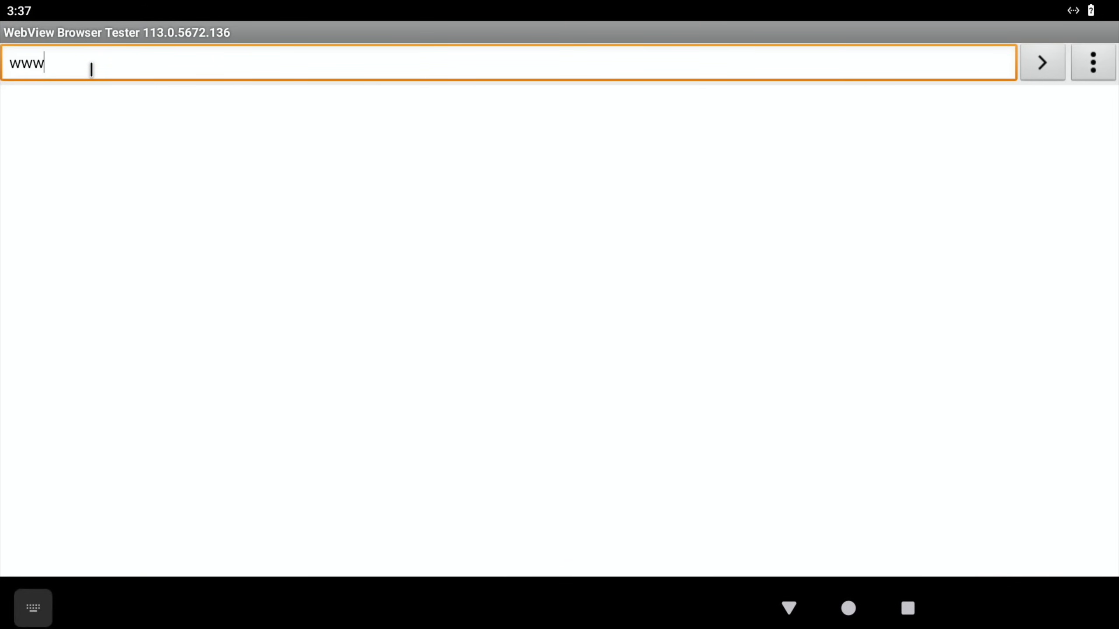
text(.bing)
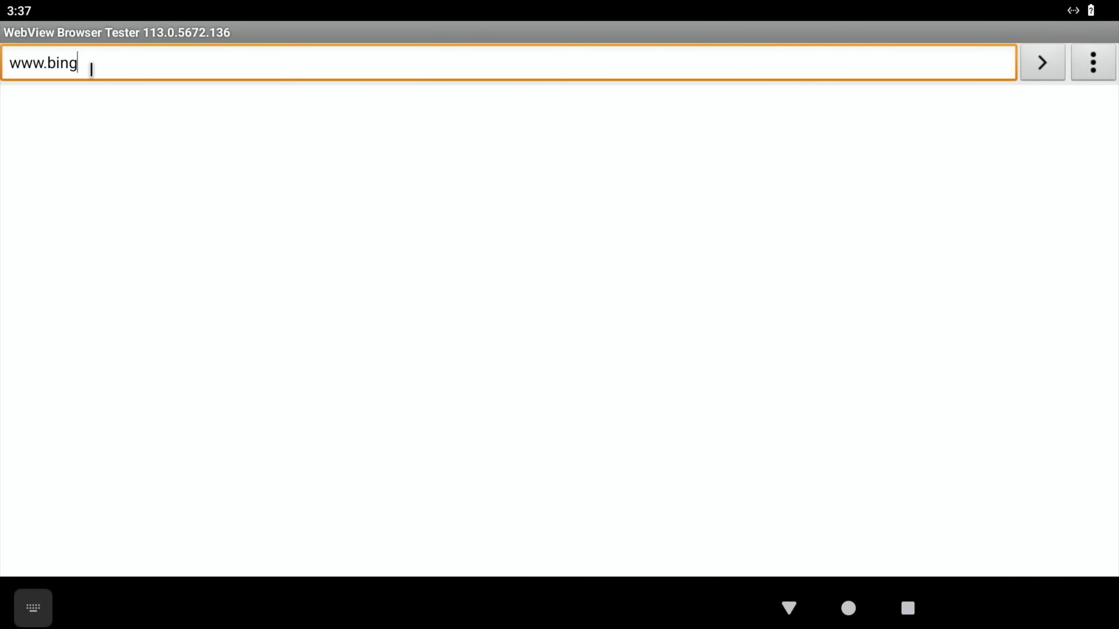
click(1041, 62)
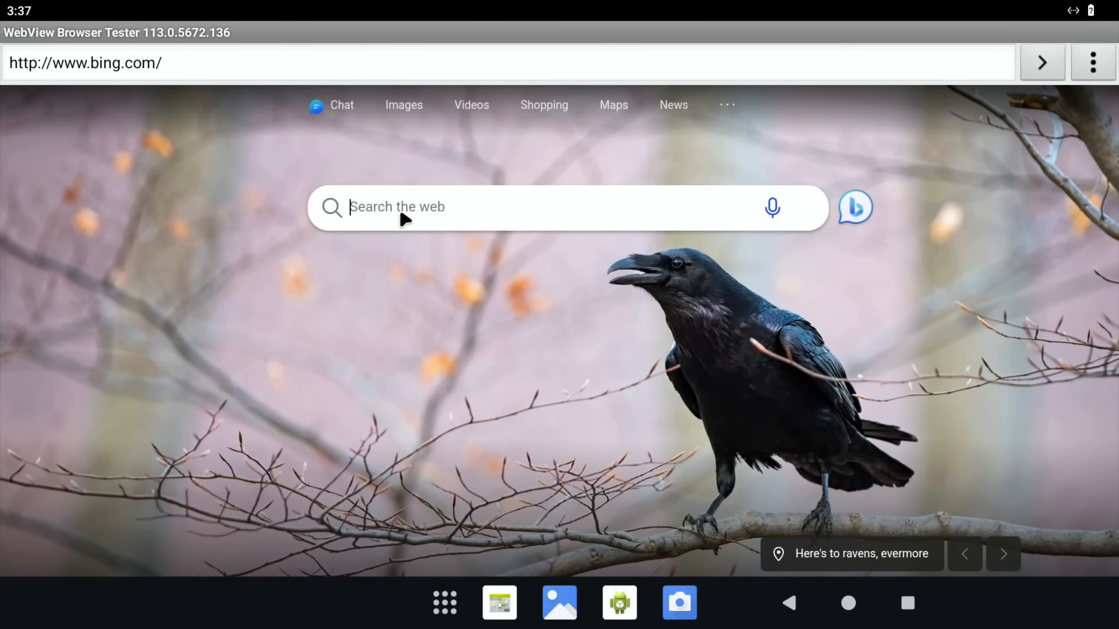
text(aptoid)
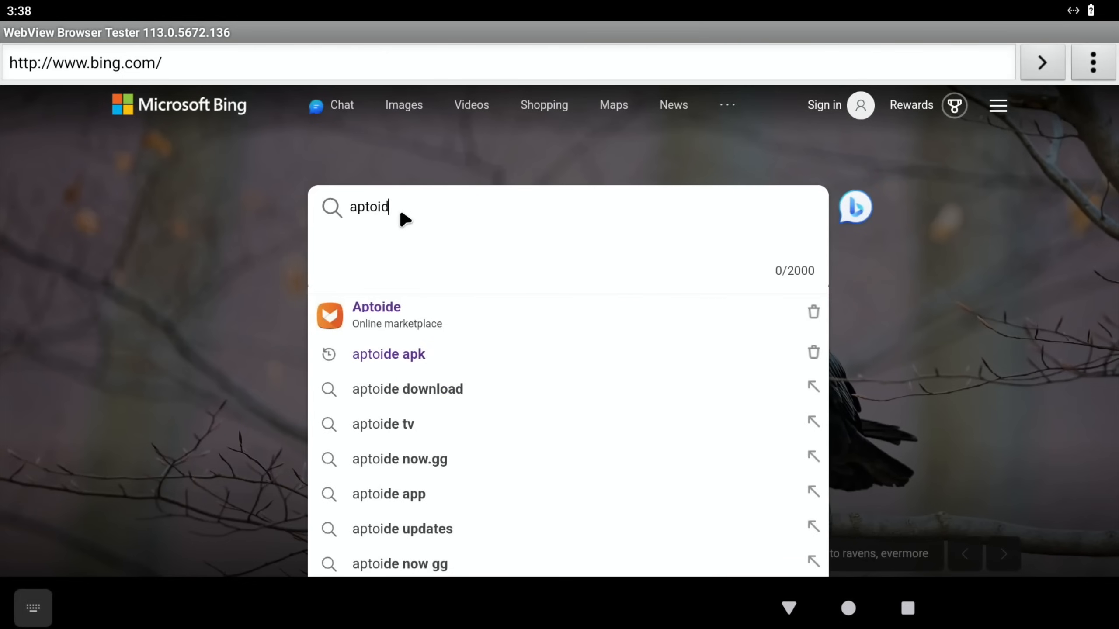
click(376, 315)
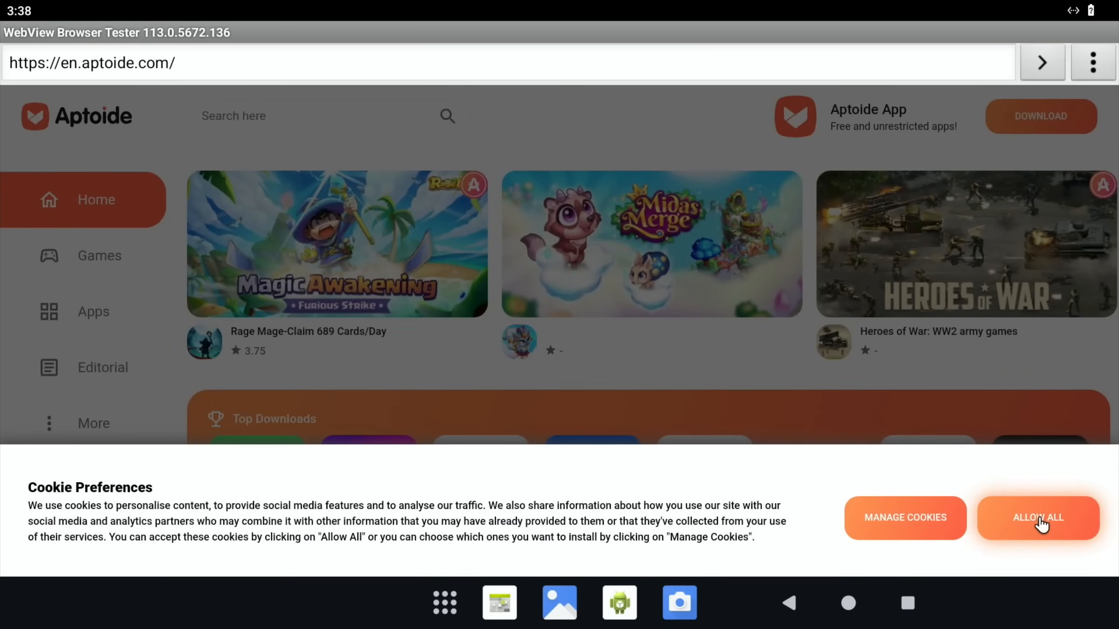
mouse_move(1024, 519)
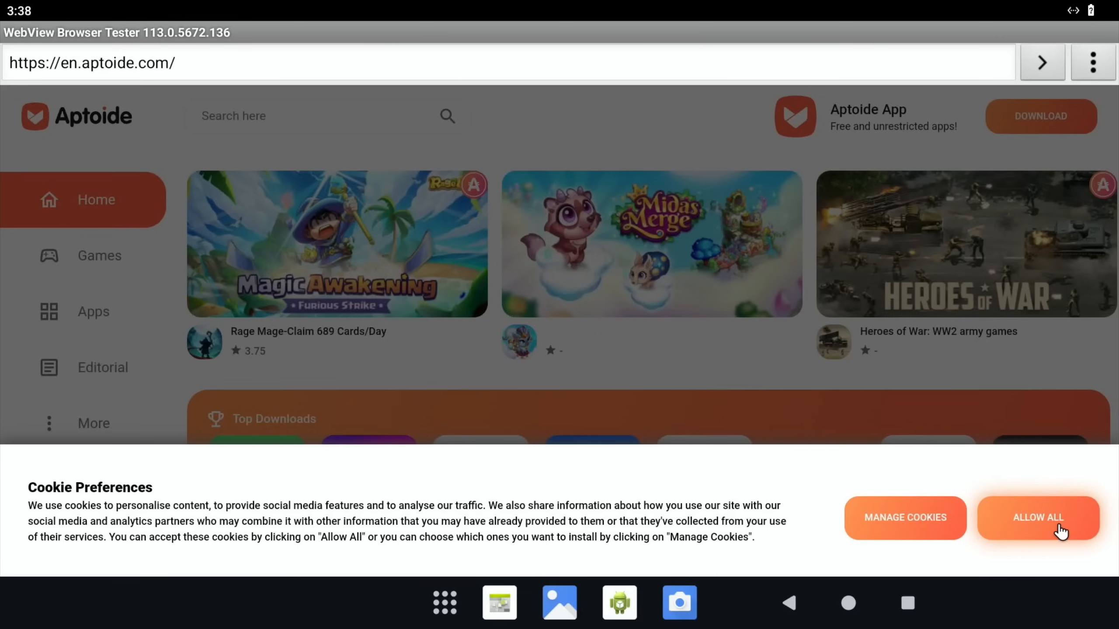
mouse_move(1042, 527)
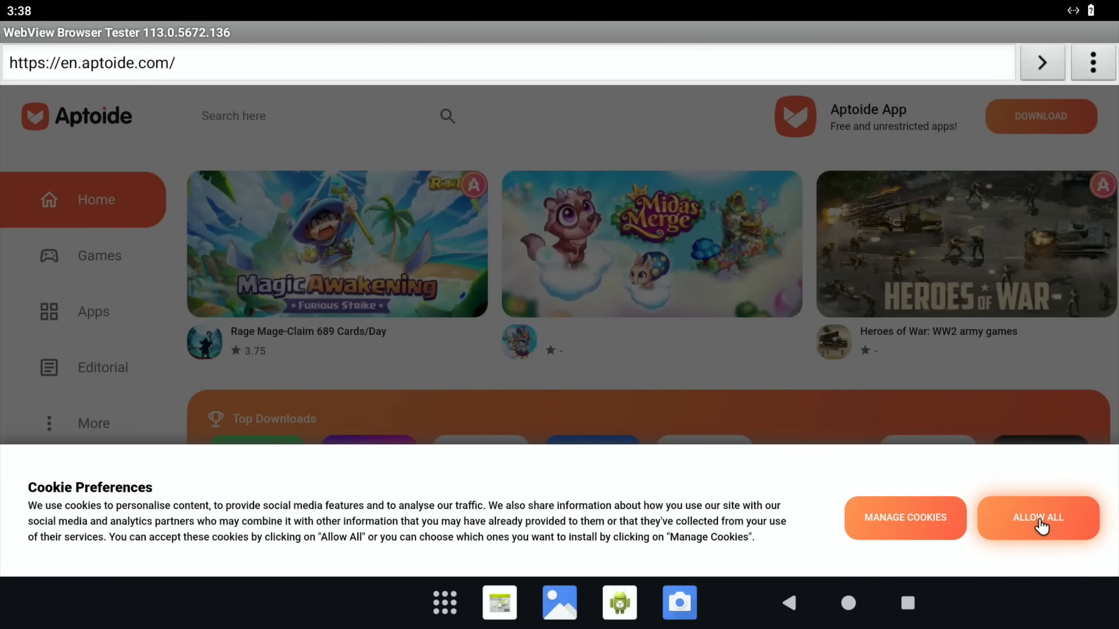
mouse_move(1009, 465)
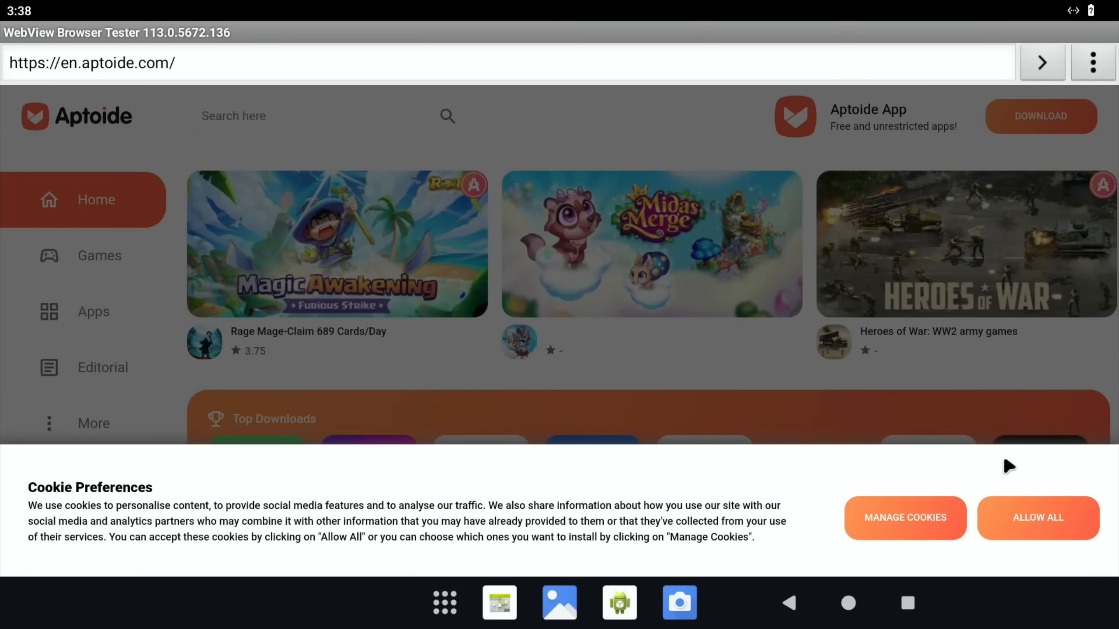
mouse_move(506, 617)
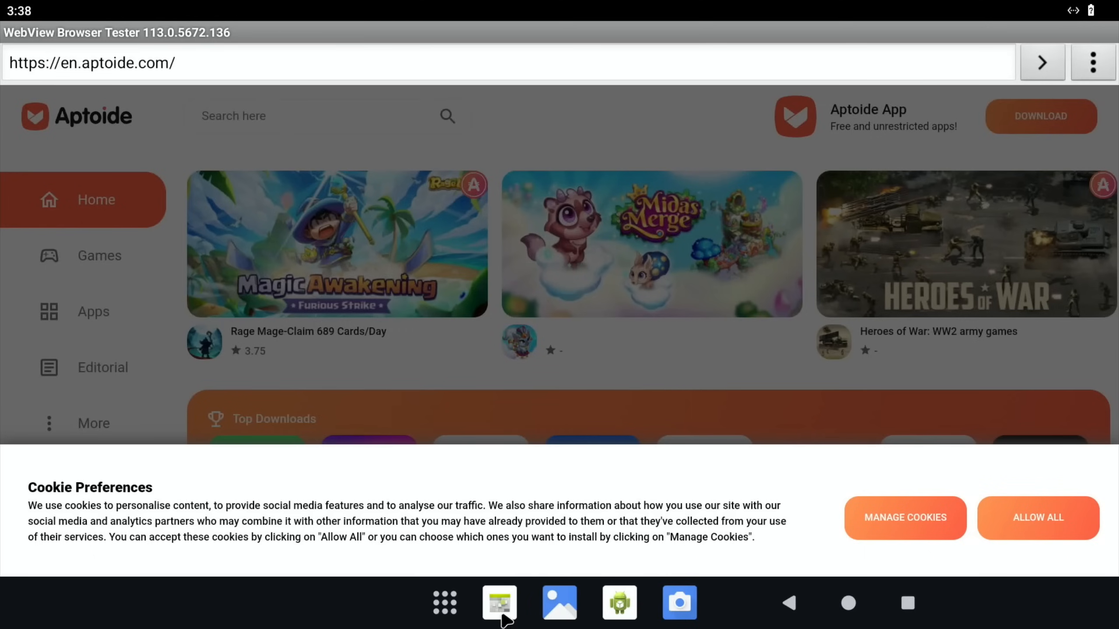
mouse_move(879, 358)
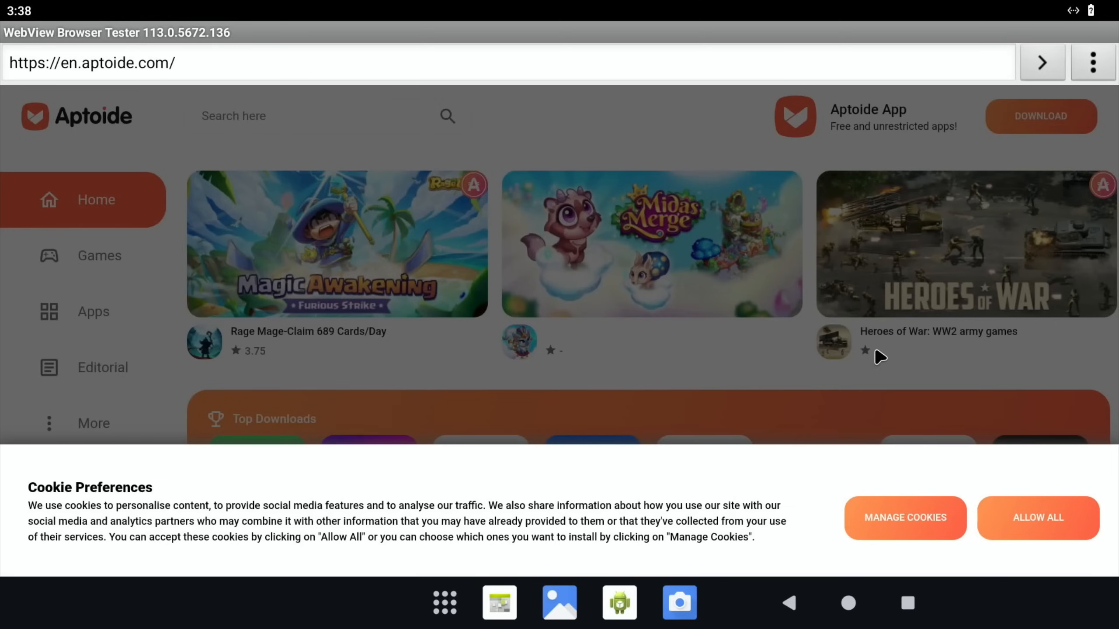
mouse_move(671, 245)
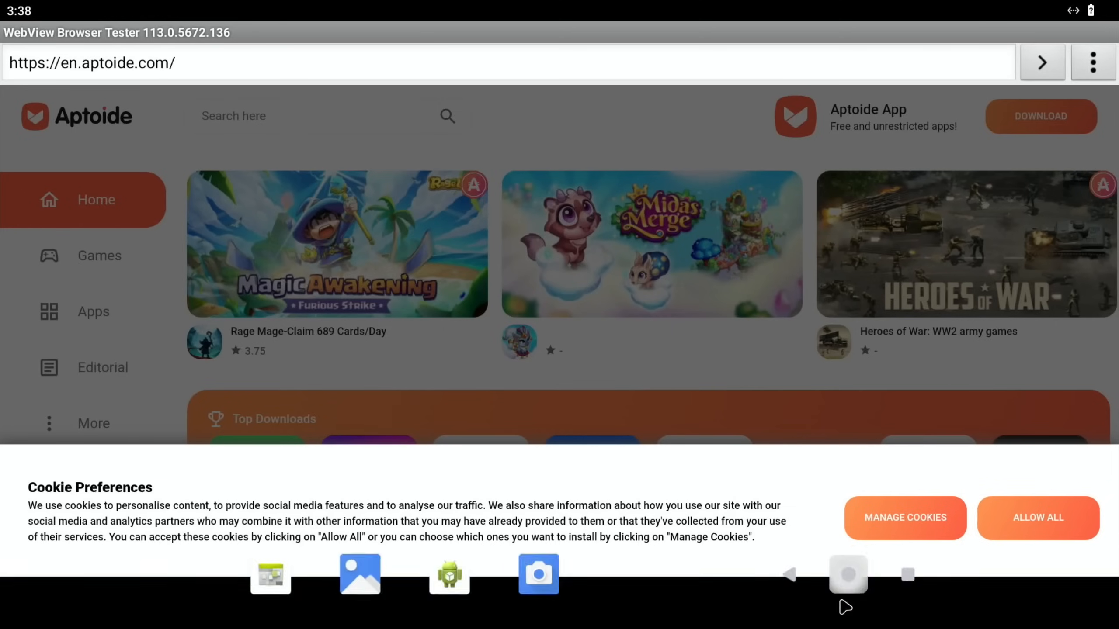
From the home screen, pull down Quick Settings and tap the power icon.
click(848, 574)
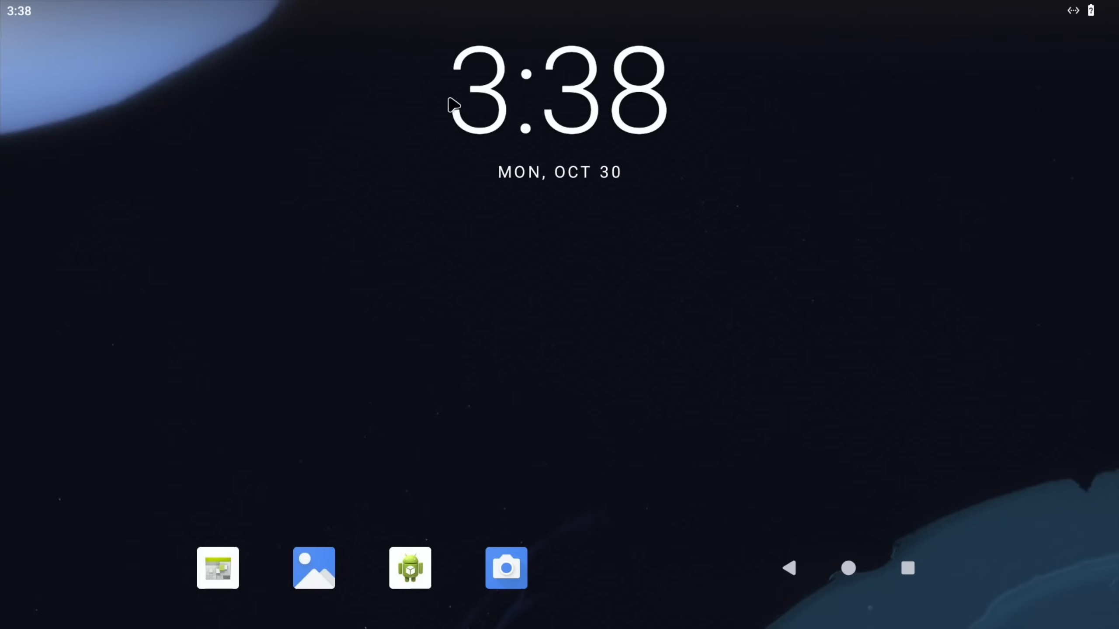
mouse_move(76, 53)
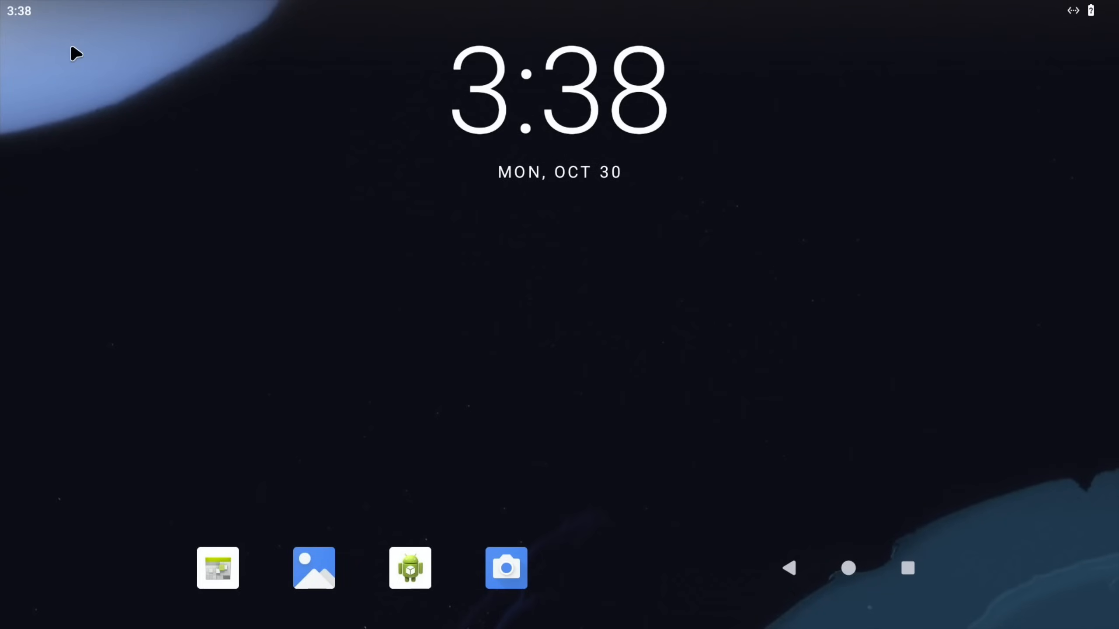
mouse_move(157, 510)
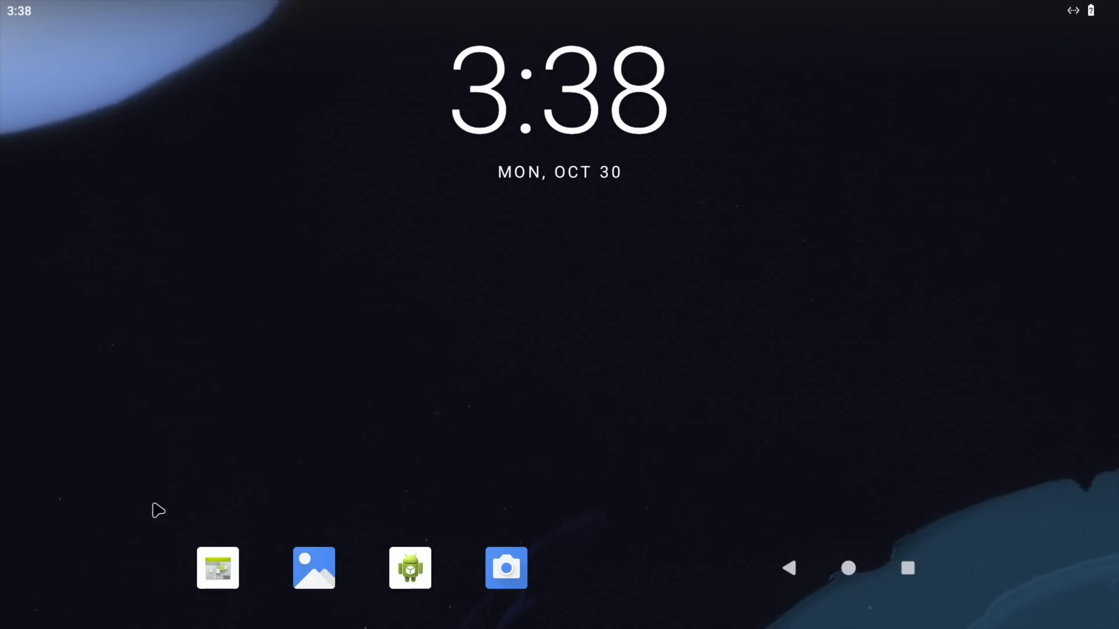
scroll(down, 3)
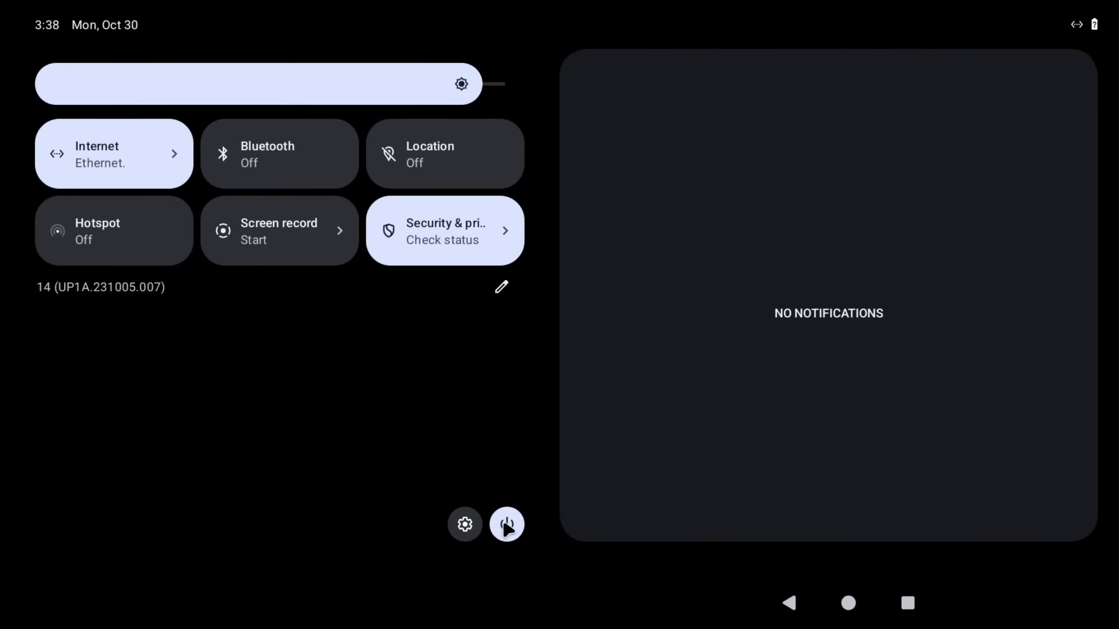
click(507, 524)
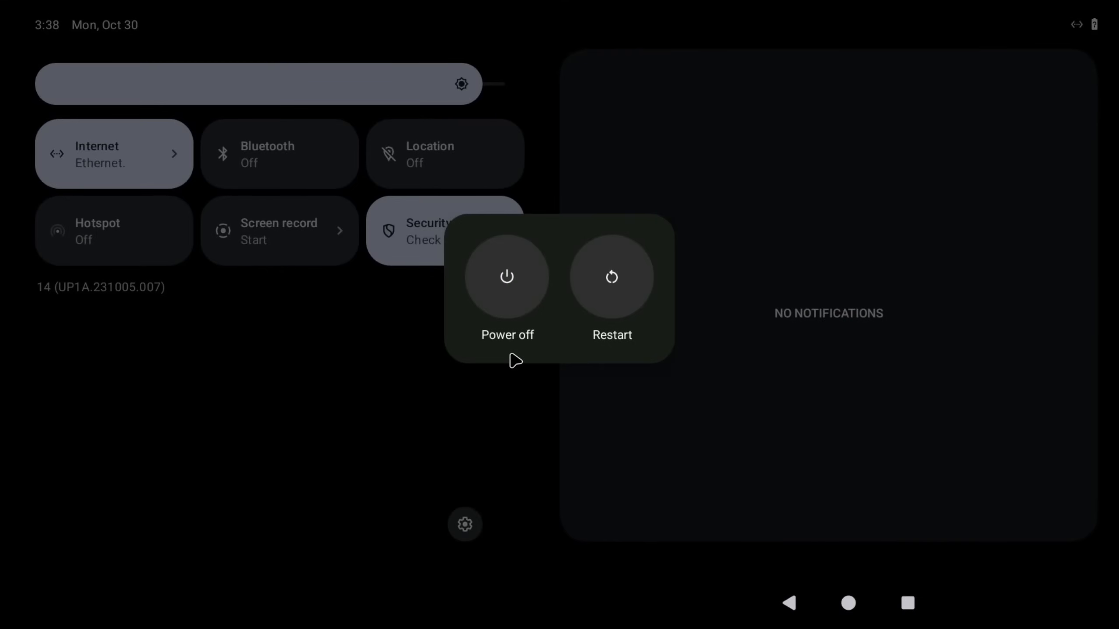